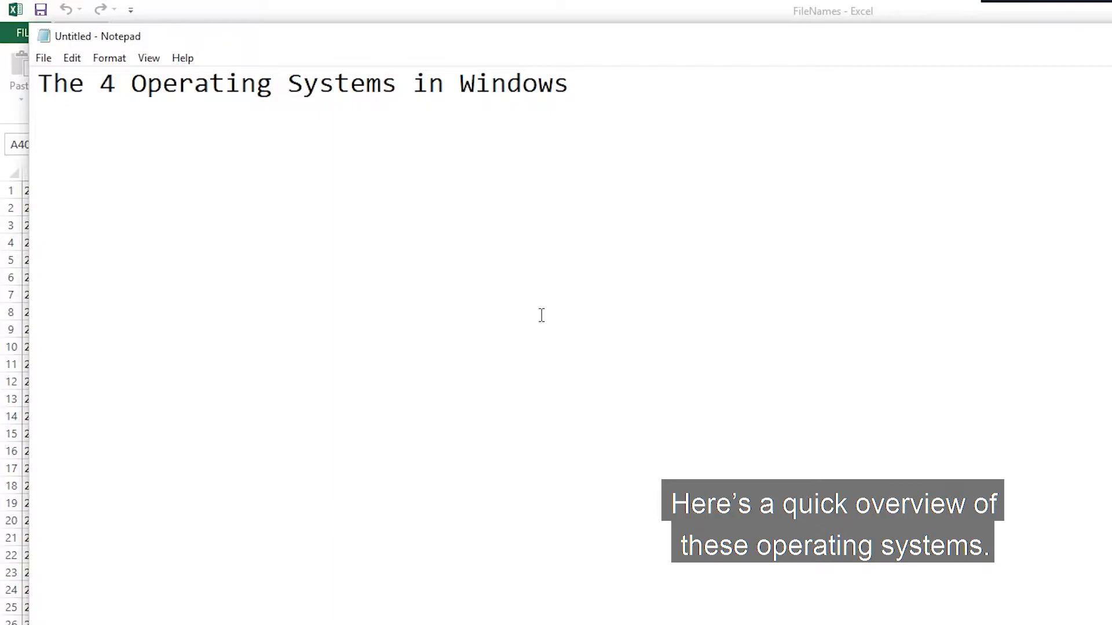
List item 1, Microsoft Windows, and item 2, Microsoft Disk Operating System - MS-DOS - Command (CMD).
text(1)
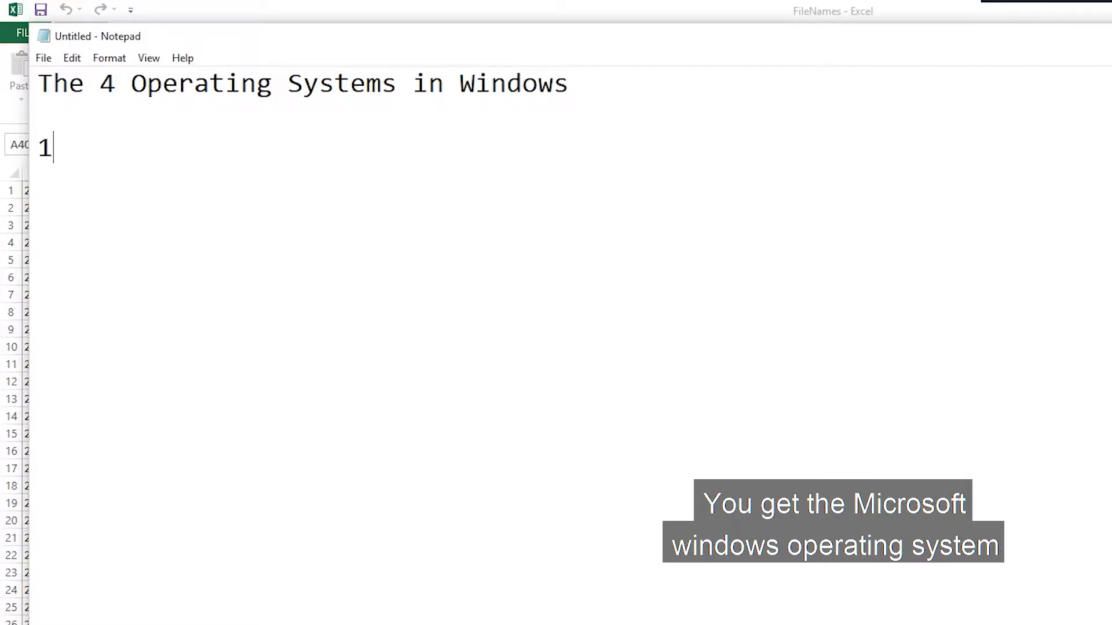
text(Microsoft Windows - GIU)
text(2.)
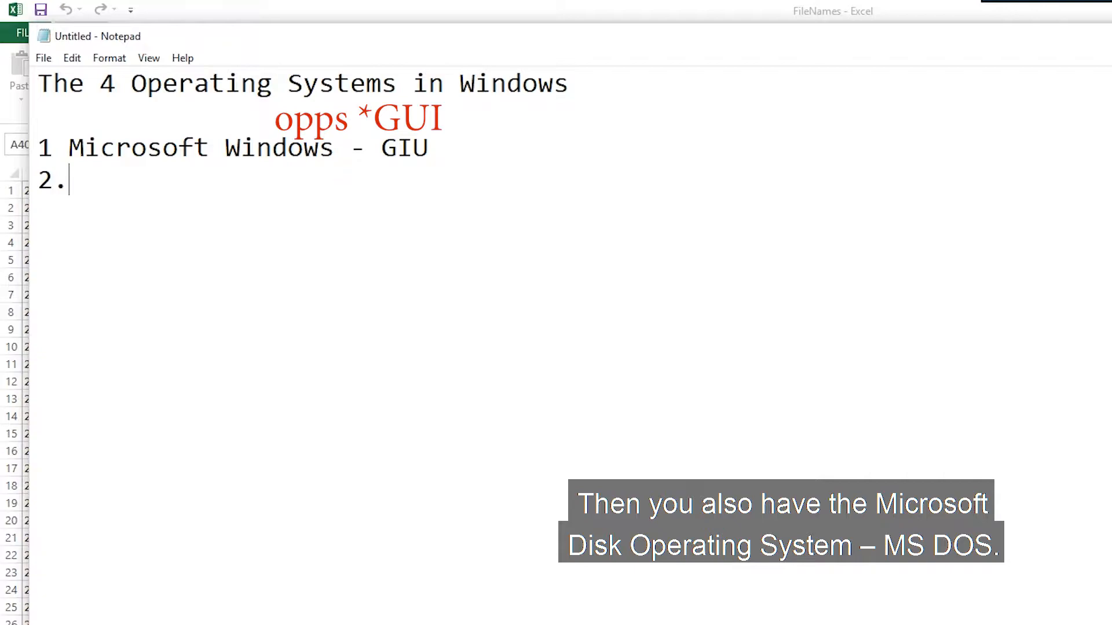
text(Mic)
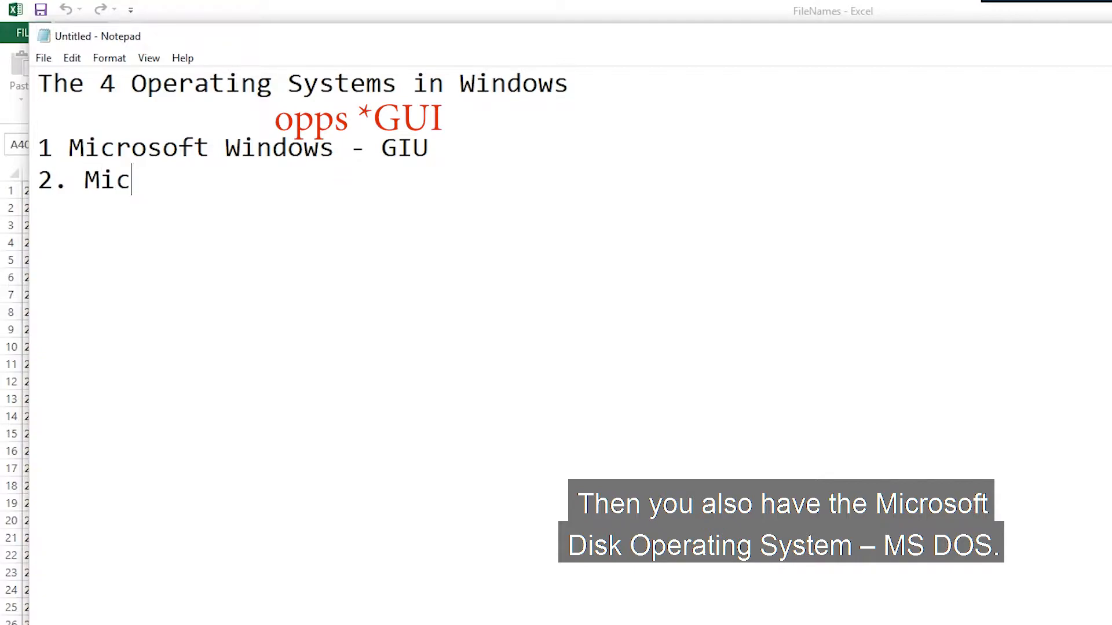
text(rosoft)
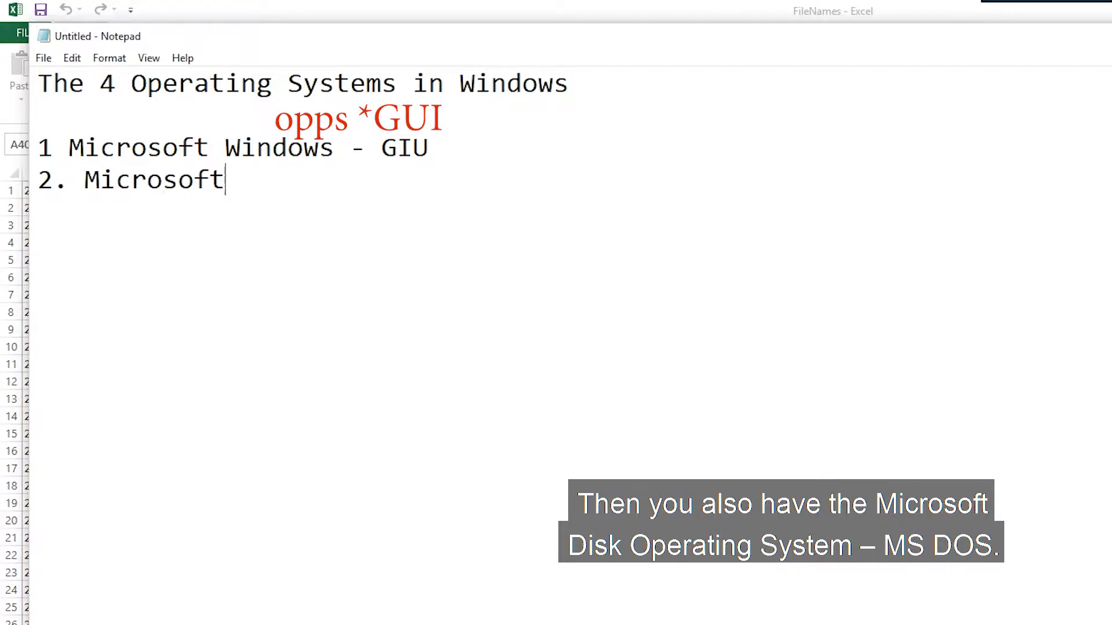
text(Disk Oper)
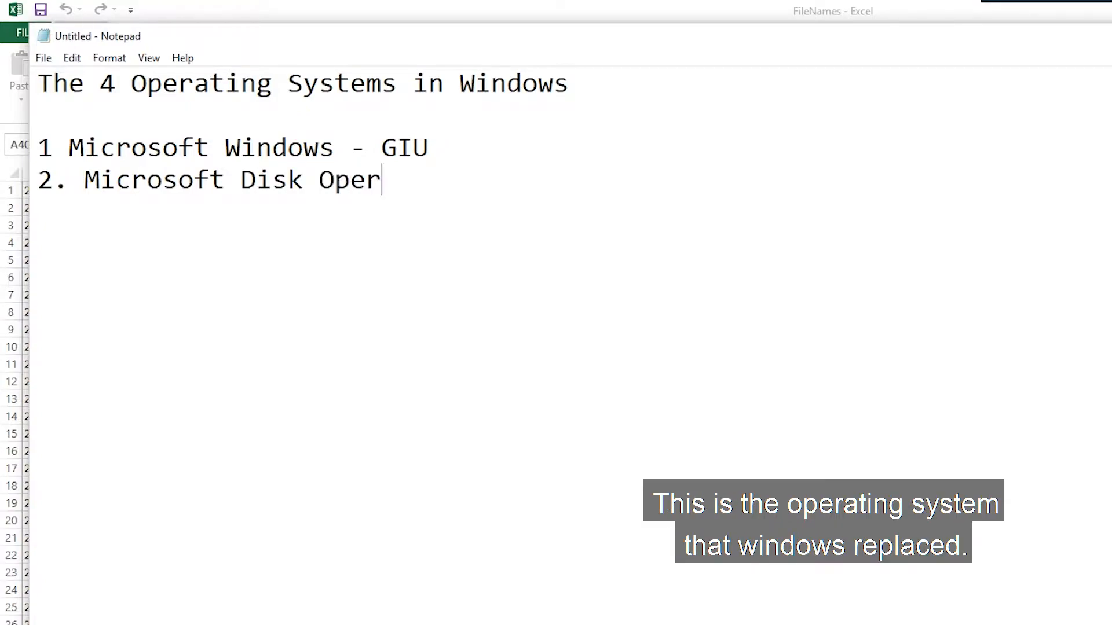
text(ating System)
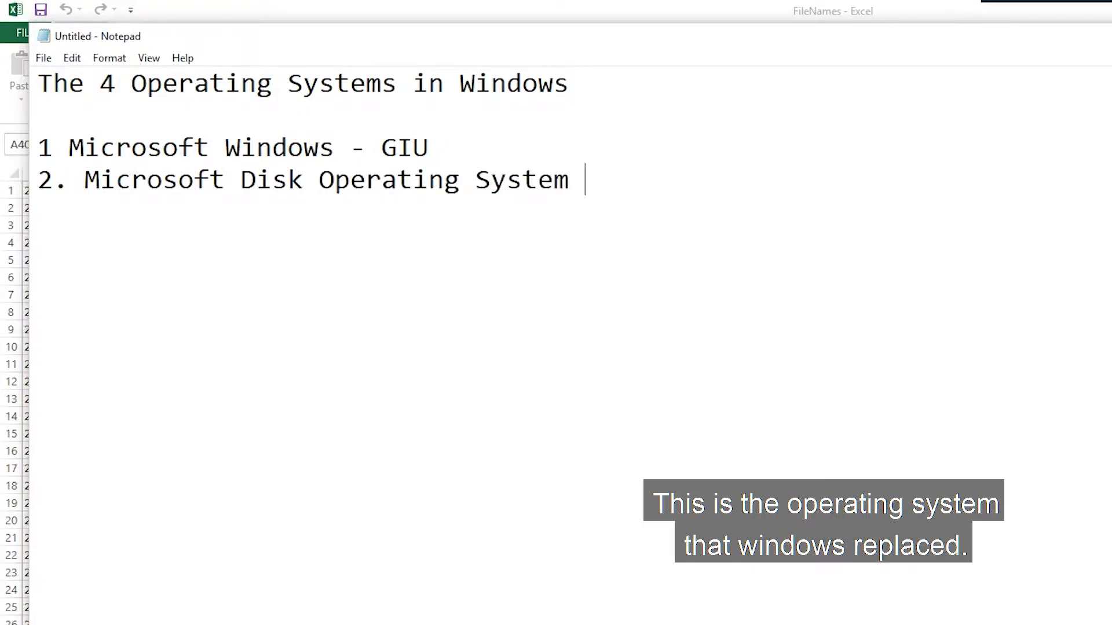
text(- MS-DOS)
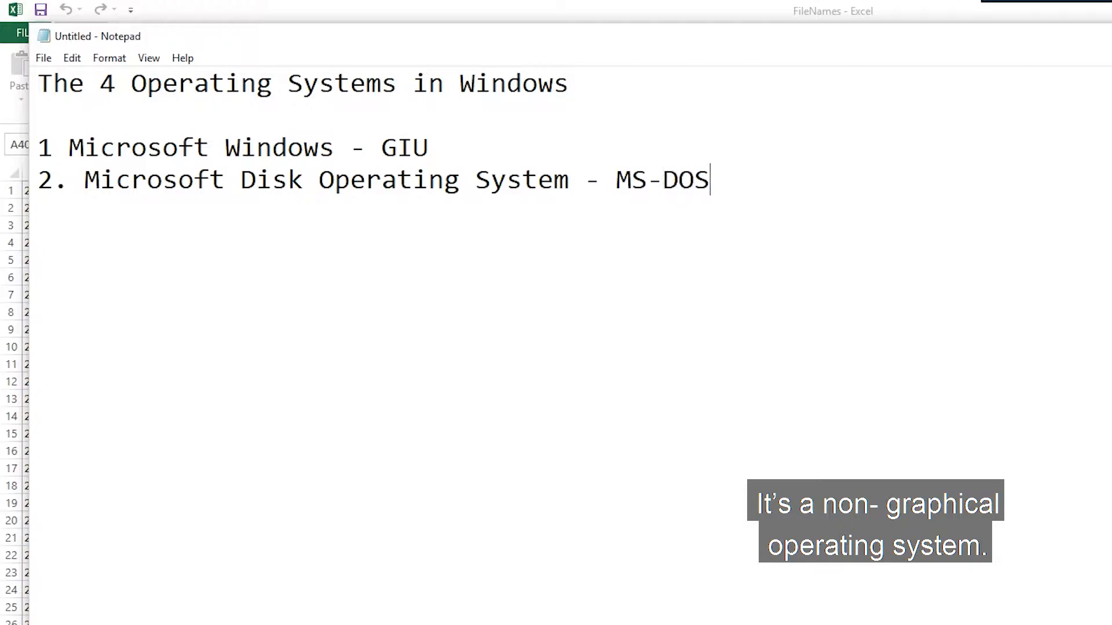
text(- Command Prompt CMD)
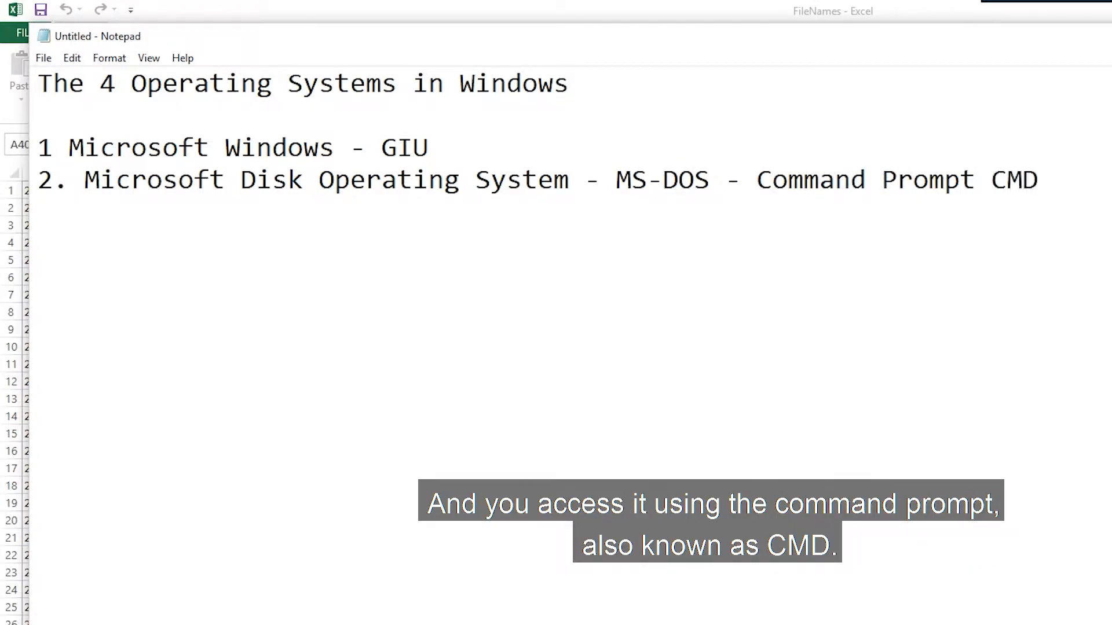
text((CMD))
text(3. .NET)
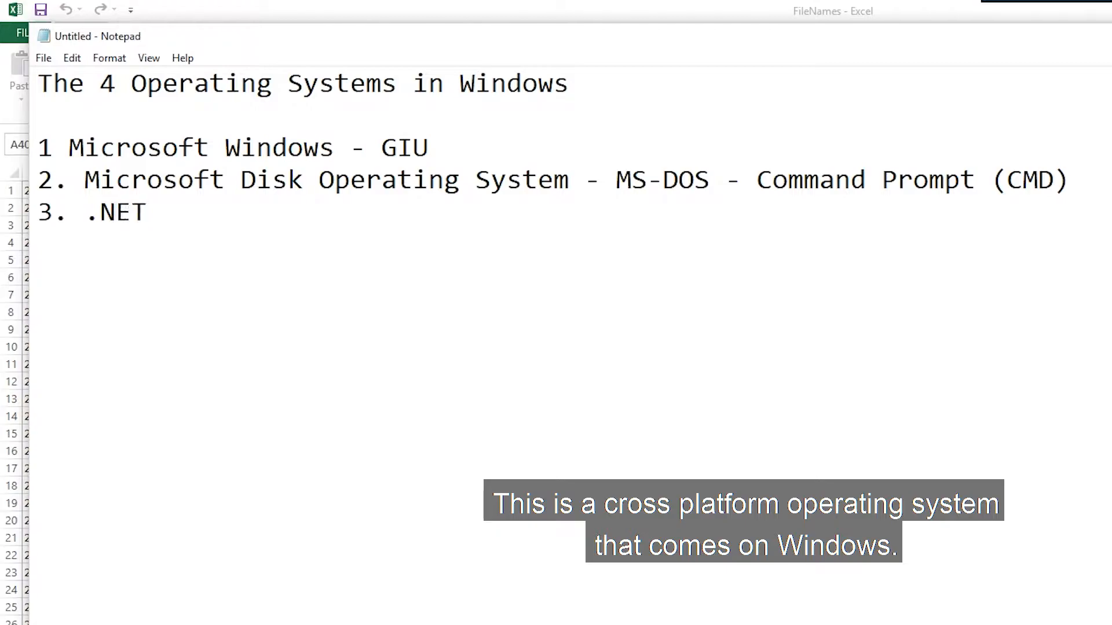
Add the .NET - Powershell and Linux - Ubuntu entries as the remaining list items.
text(-)
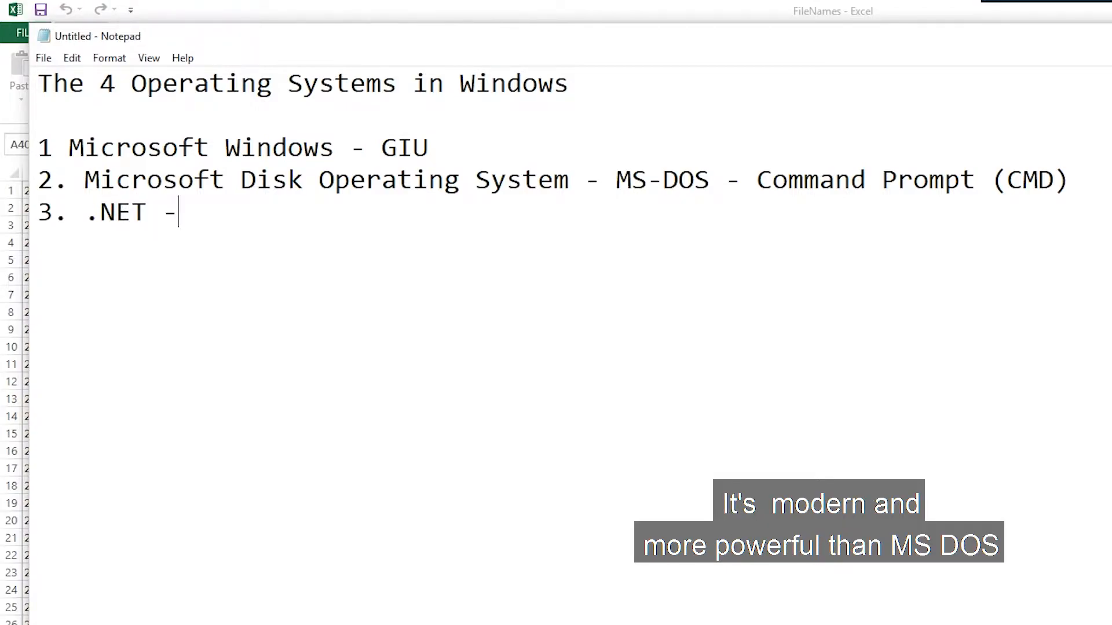
text(" ")
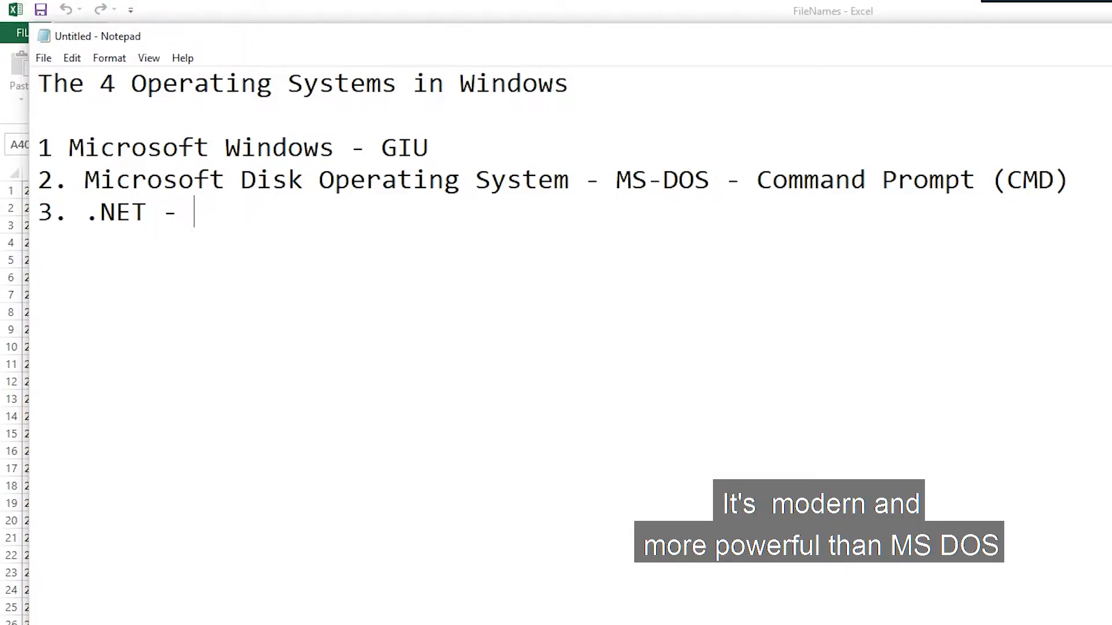
text(Powershell)
text(4.)
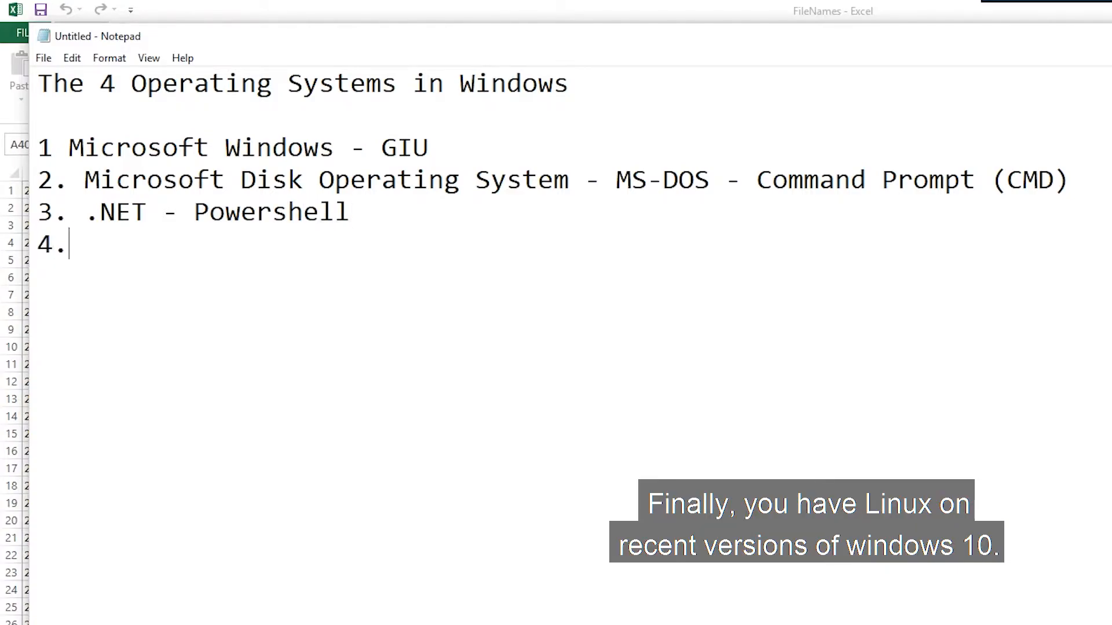
text(Linus)
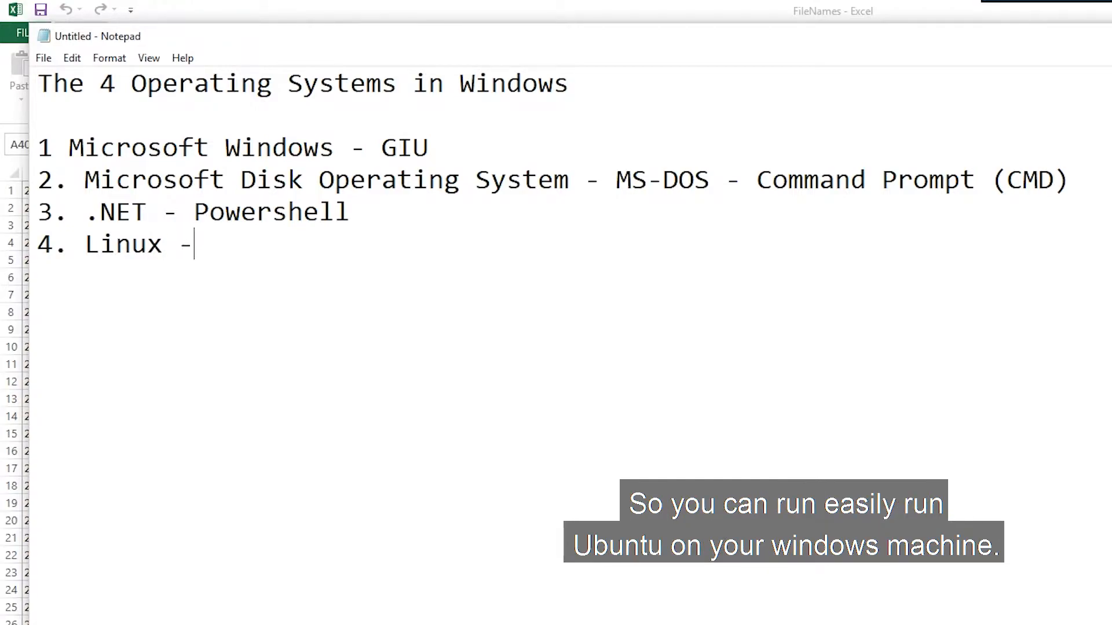
text(Ubuntu 20)
click(321, 308)
text(Visual Basic)
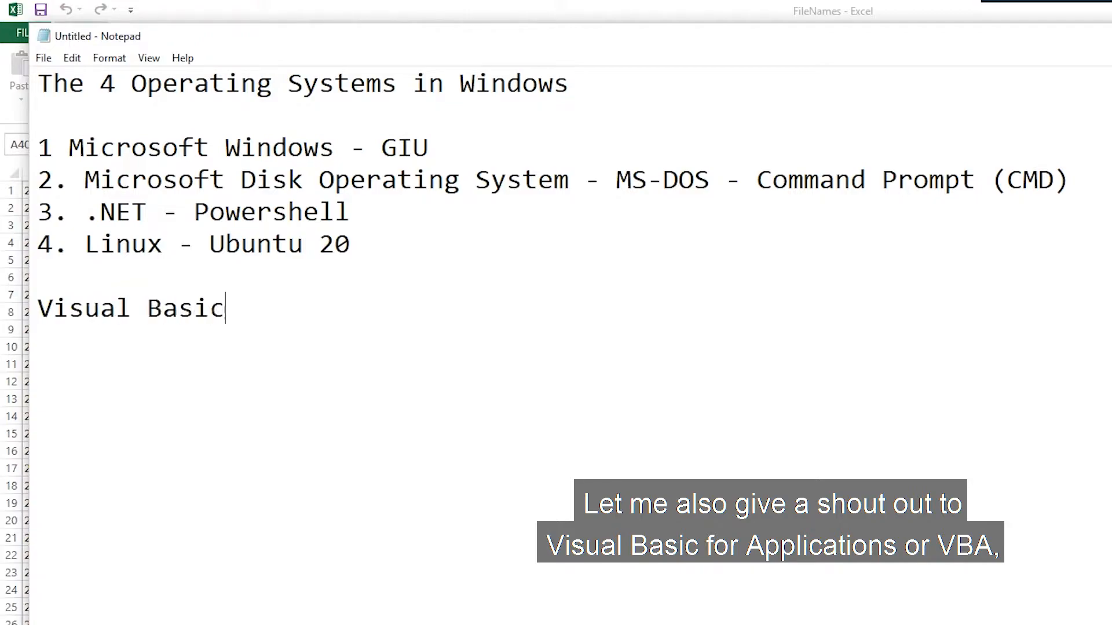
Add the line 'Visual Basic for Applications (VBA) - Office Suite' below the list.
text(for Applications)
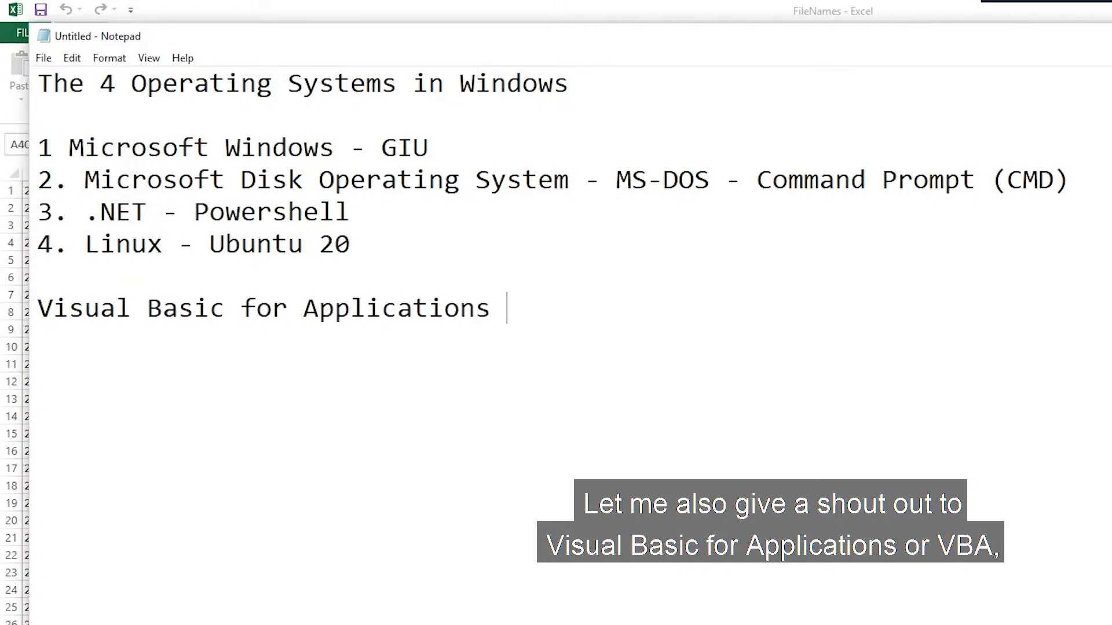
text(VBA) - O)
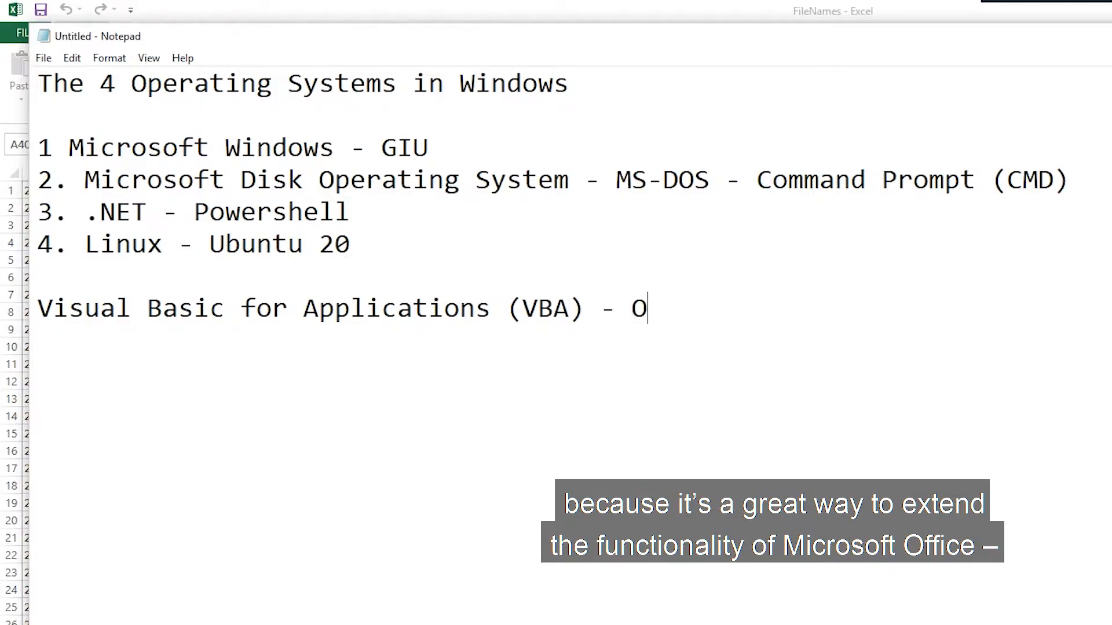
text(ffice Suite)
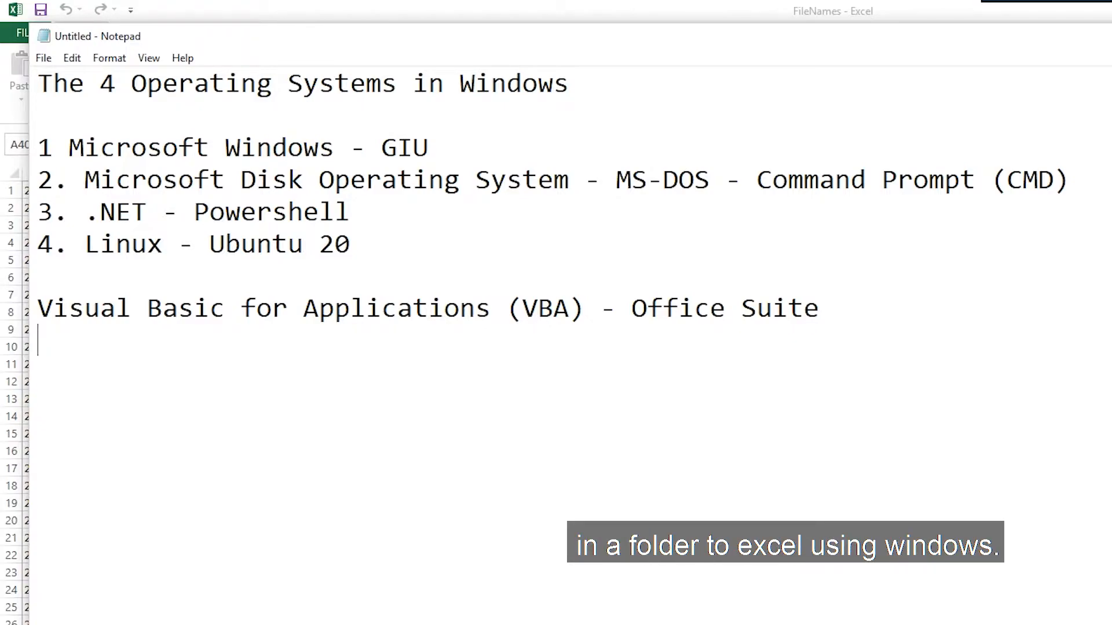
Add the heading 'MS-Dos Commands' to the note.
text(MS)
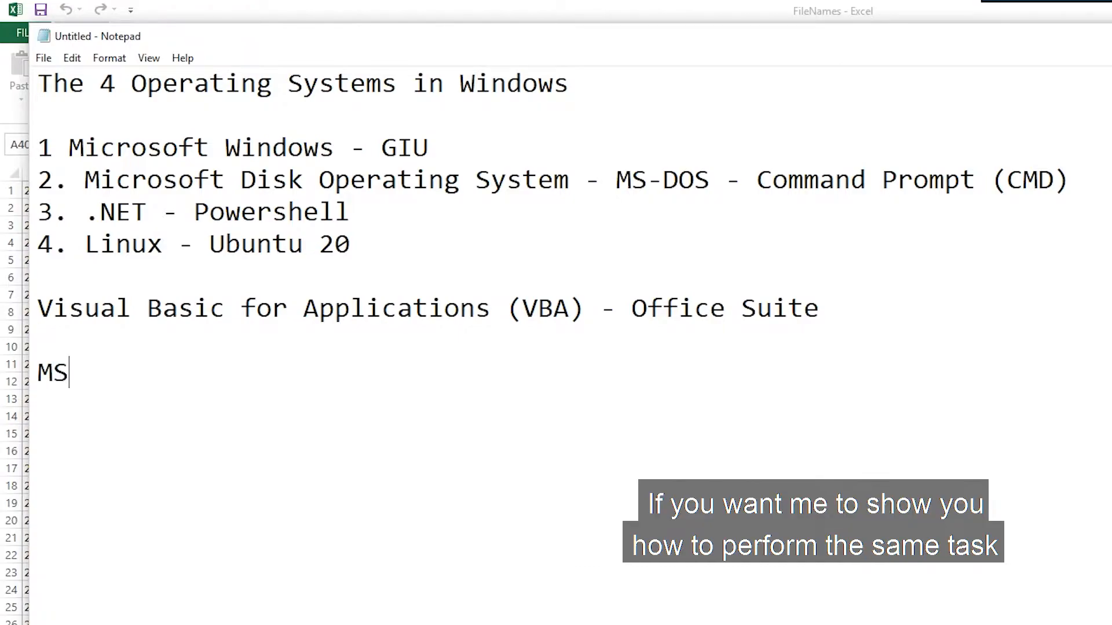
text(-Dos)
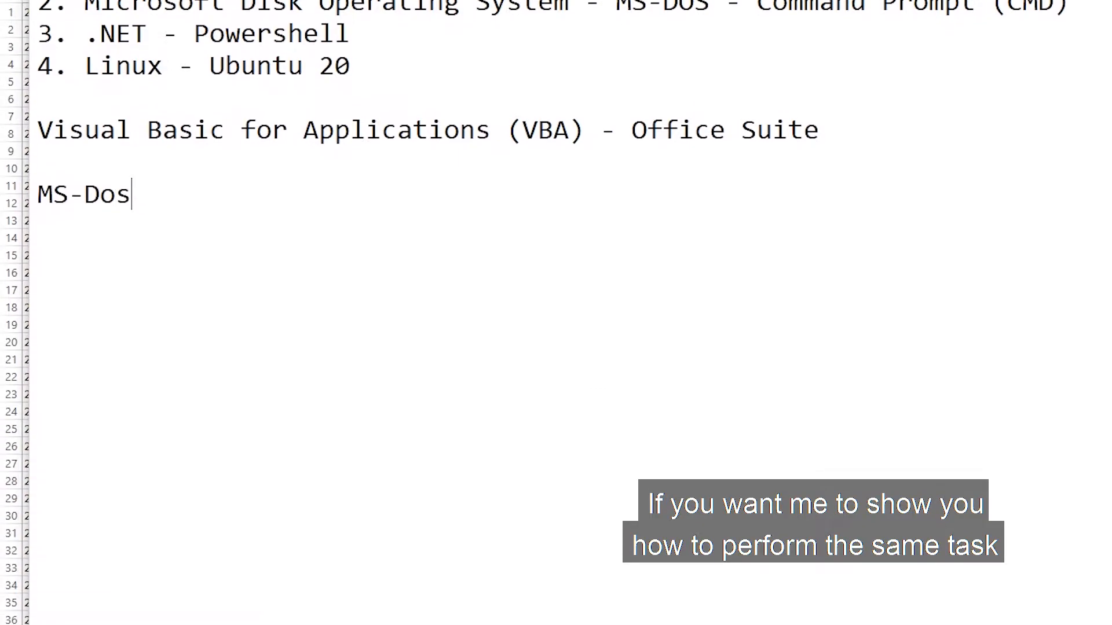
text(Commands)
click(565, 259)
text(1)
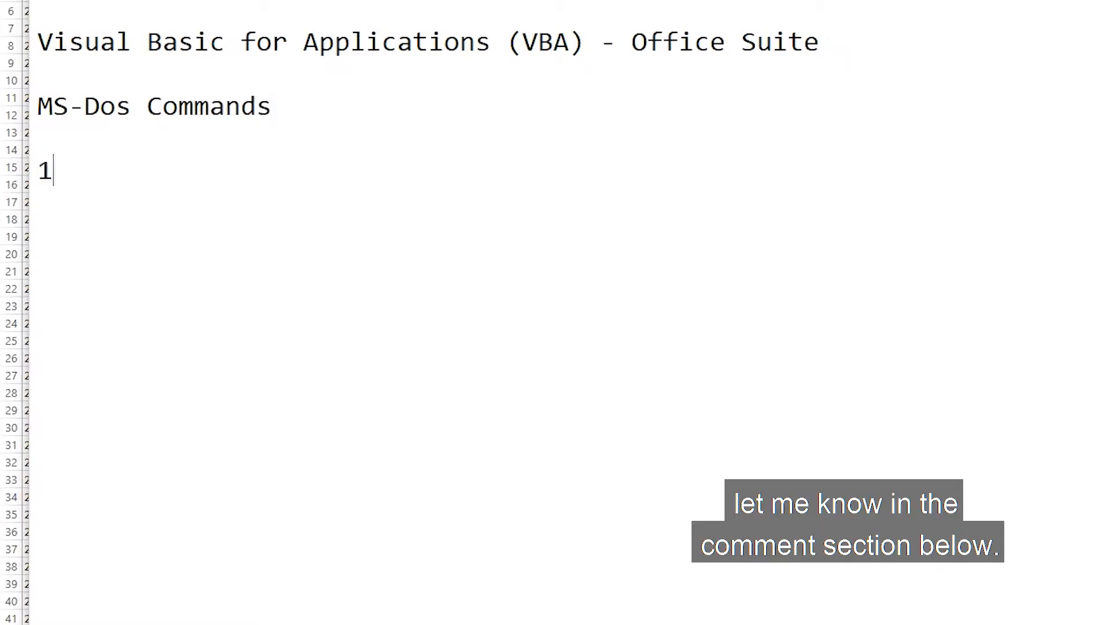
text(.)
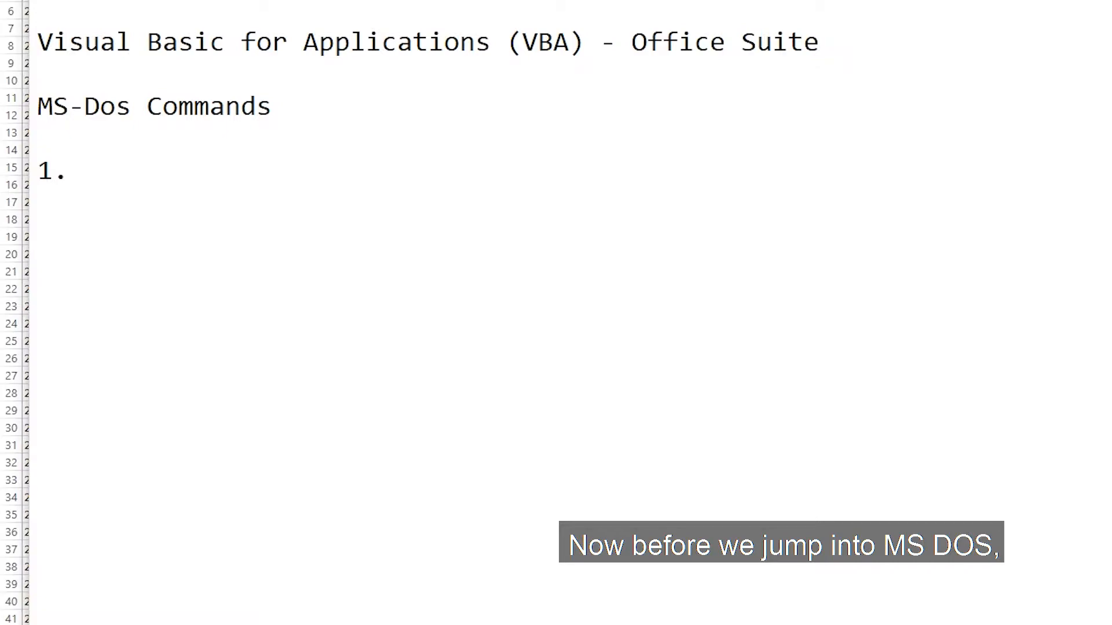
List '1. CD - Change Directory' and '2. DIR - Directory' under the heading.
click(85, 173)
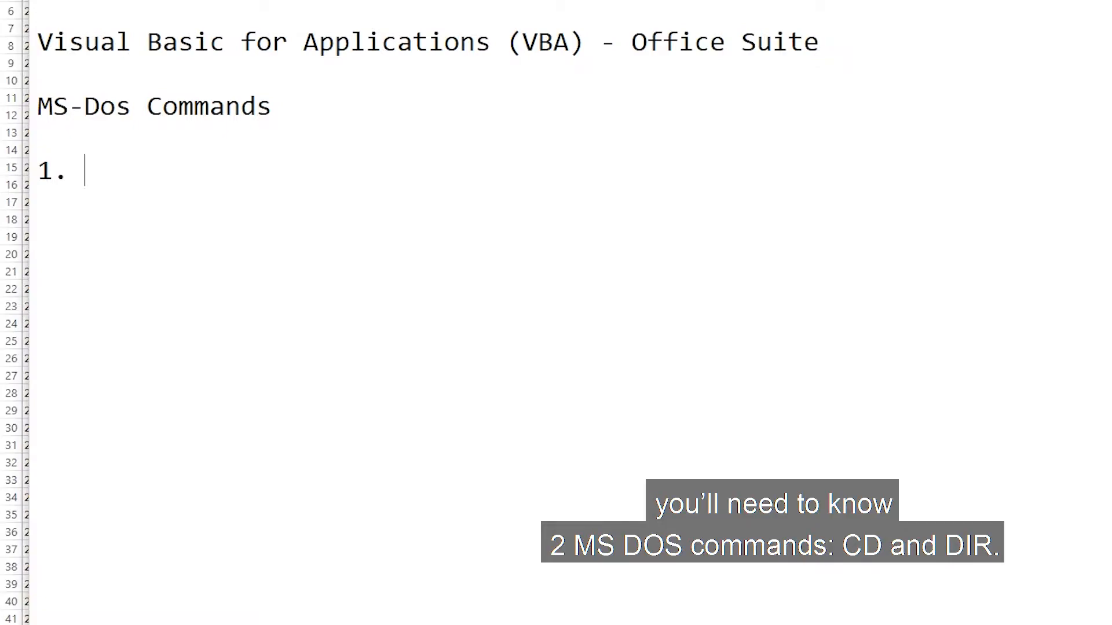
text(CD - Change)
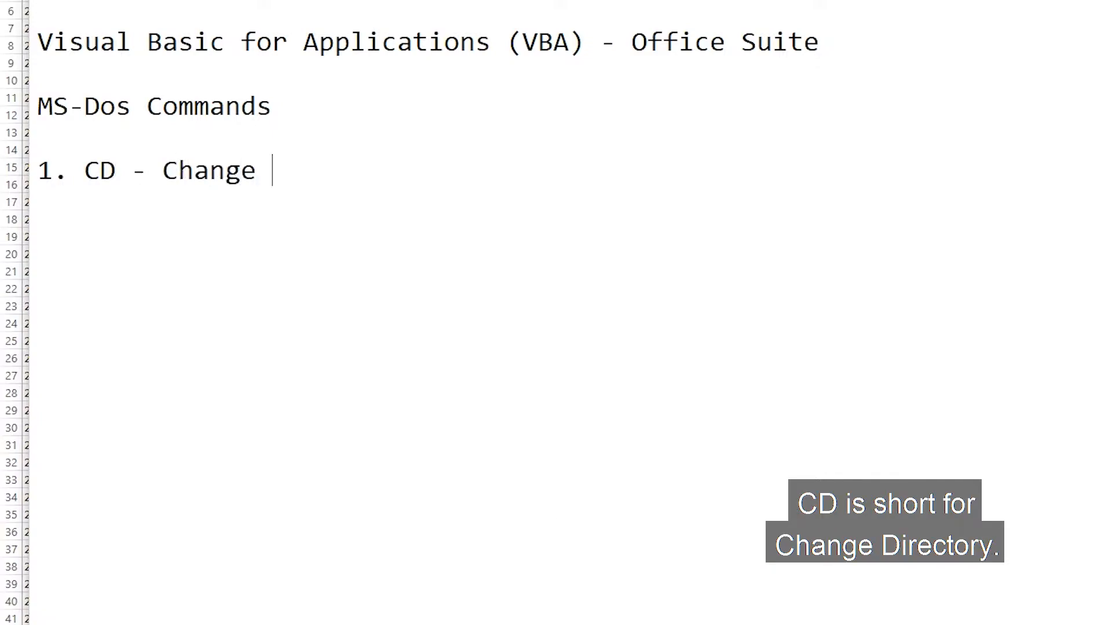
text(Directory)
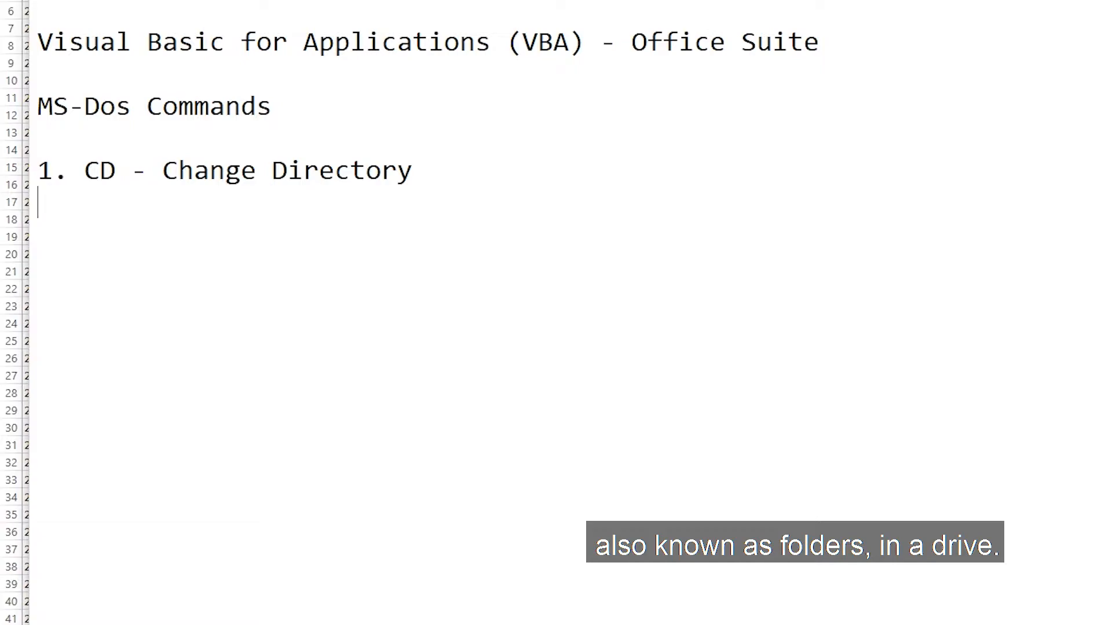
text(2. DIR -)
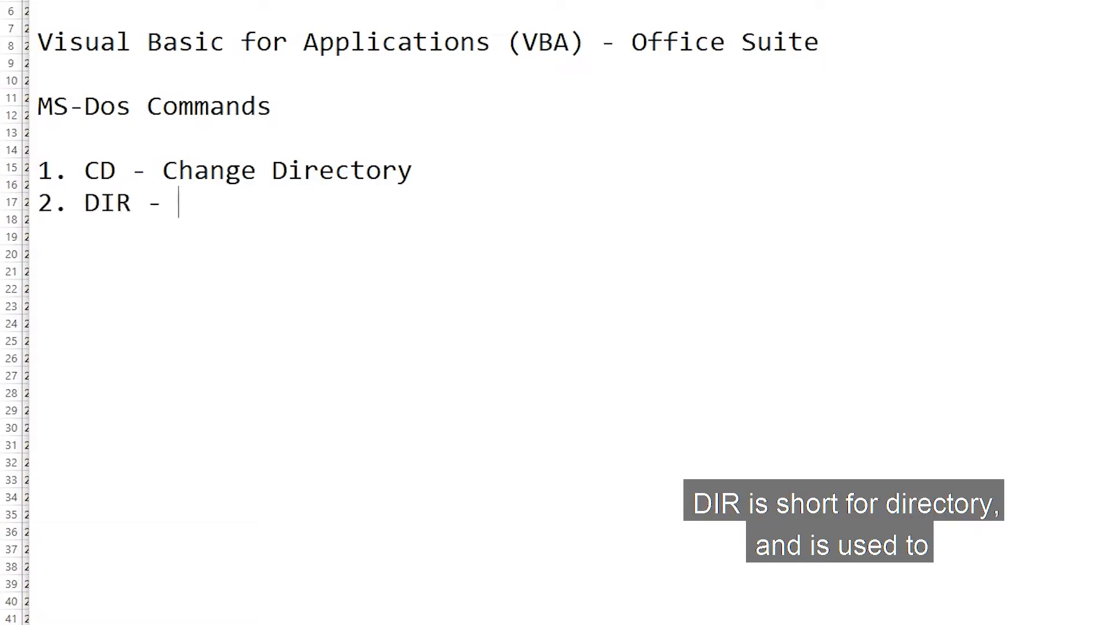
text(Directory)
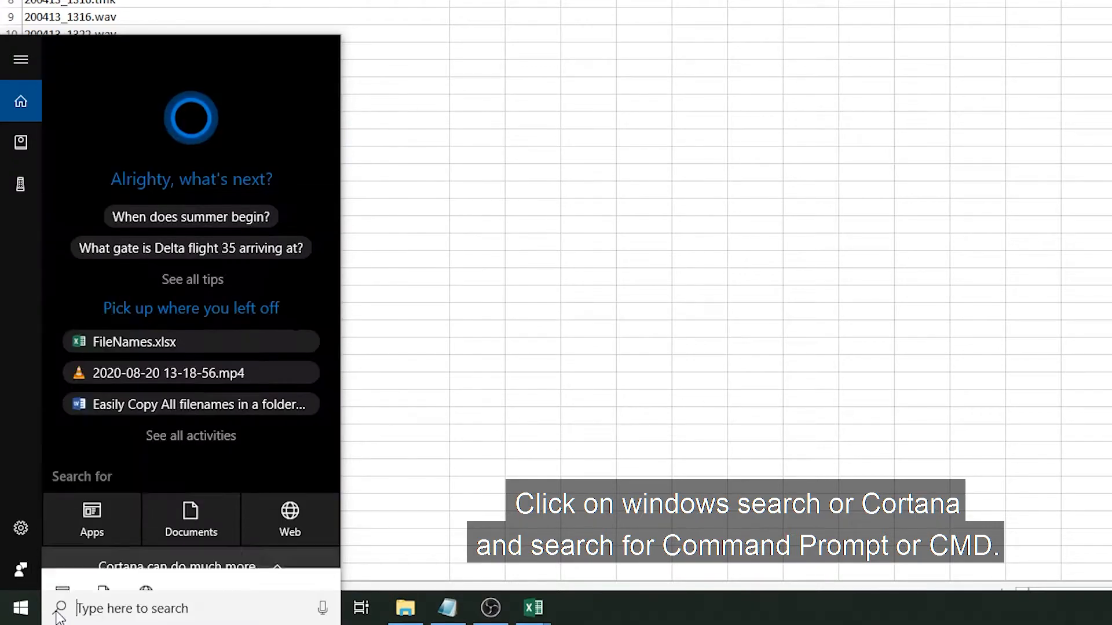
Launch Command Prompt from a 'Cmd' search, and again via Run with 'cmd'.
text(Cmd)
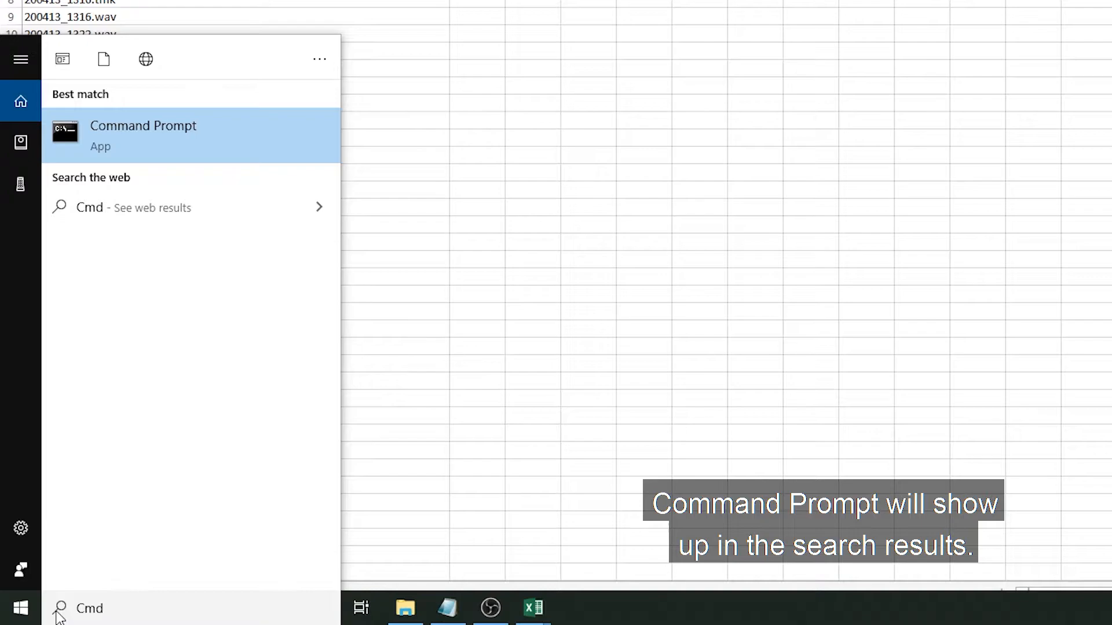
click(142, 135)
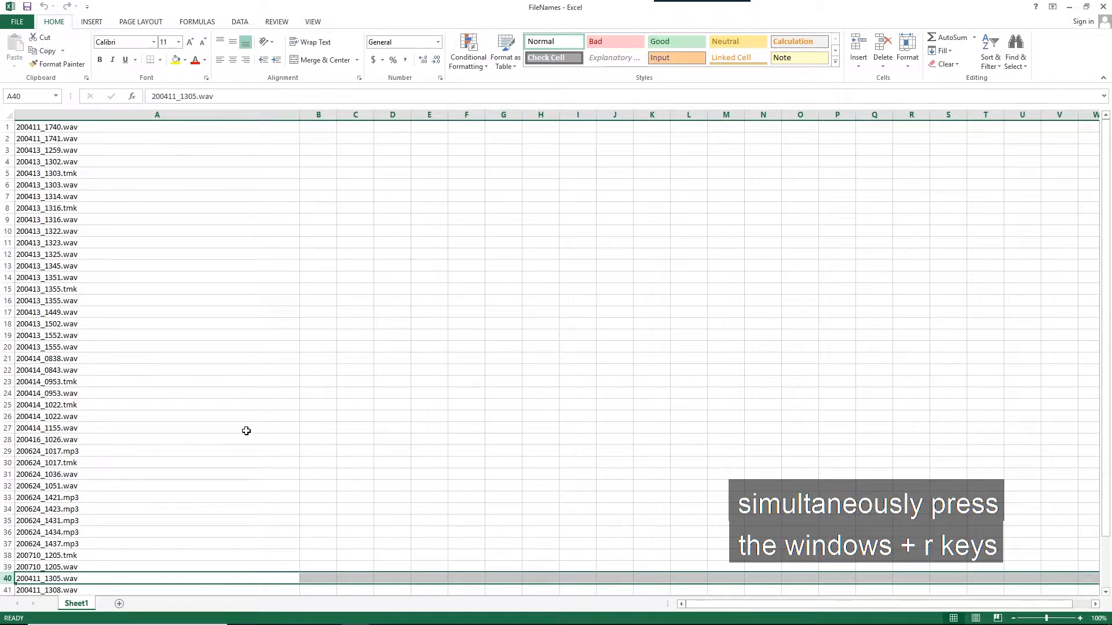
key(win+r)
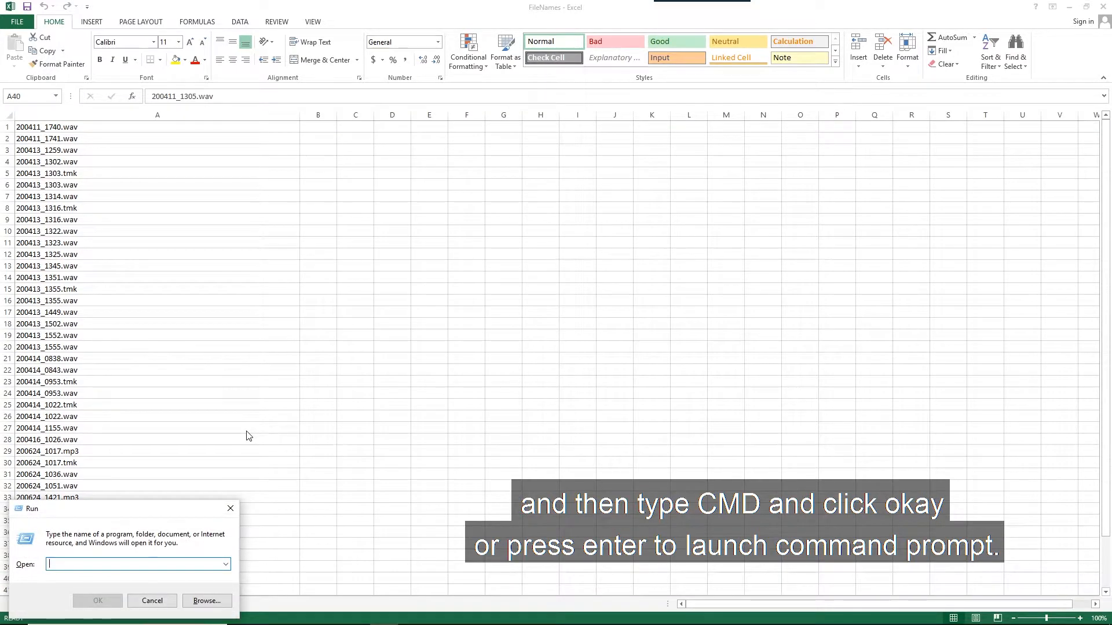
text(cmd)
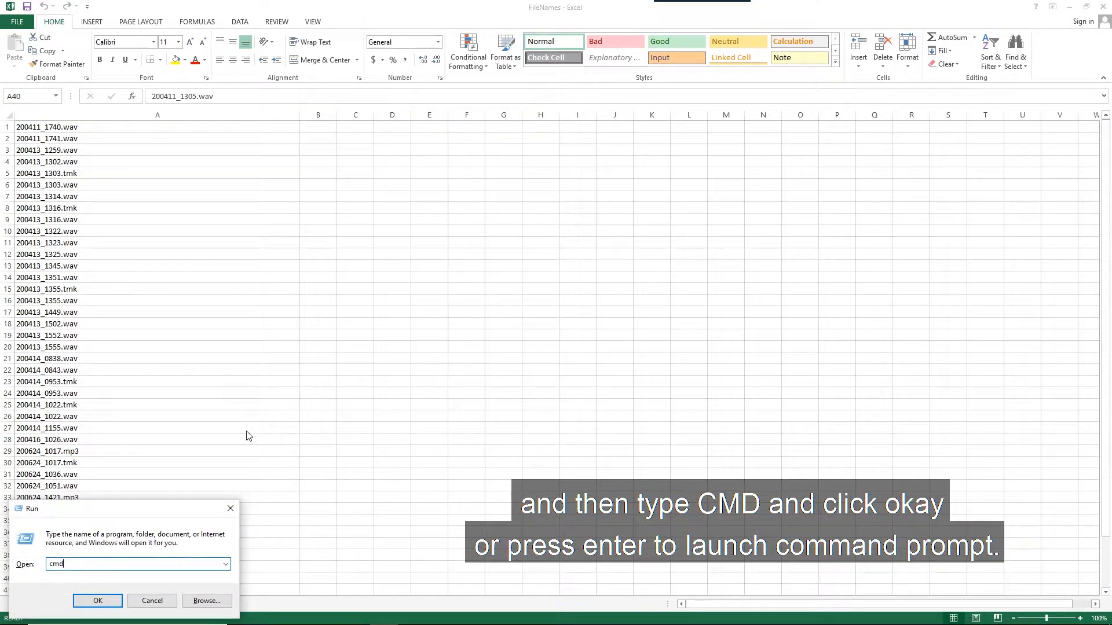
click(97, 600)
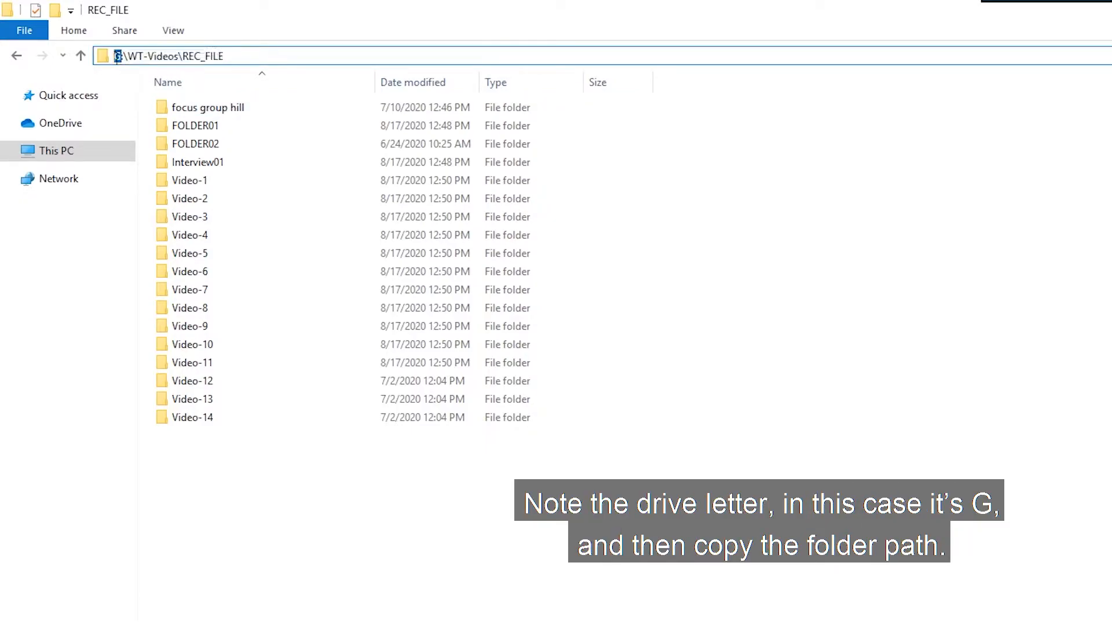
Copy the folder path G:\WT-Videos\REC_FILE from File Explorer's address bar.
click(170, 56)
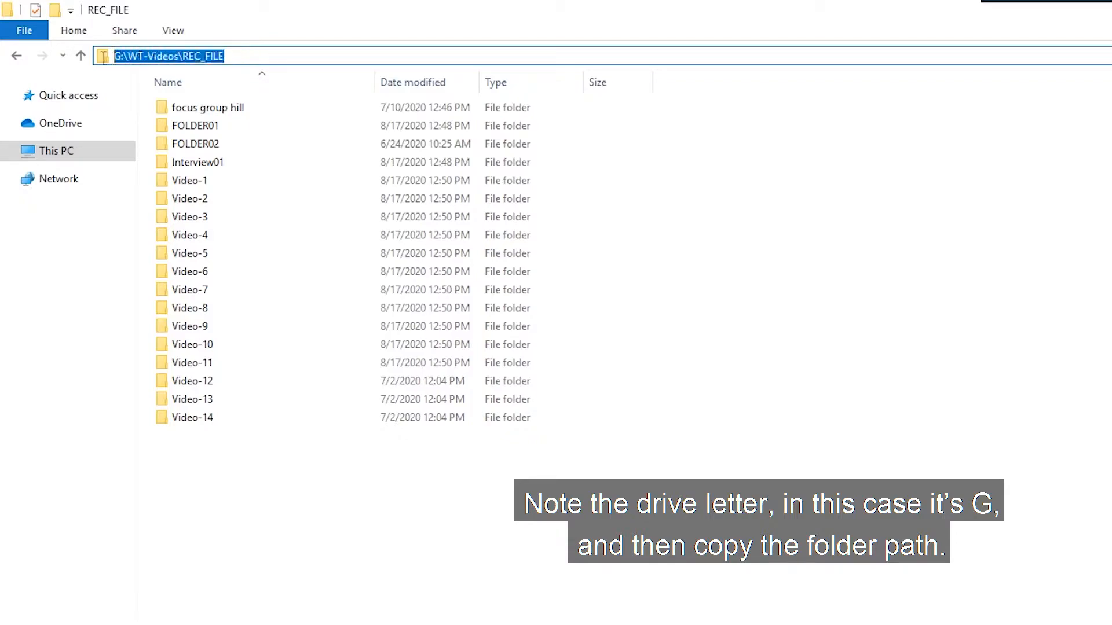
right_click(164, 56)
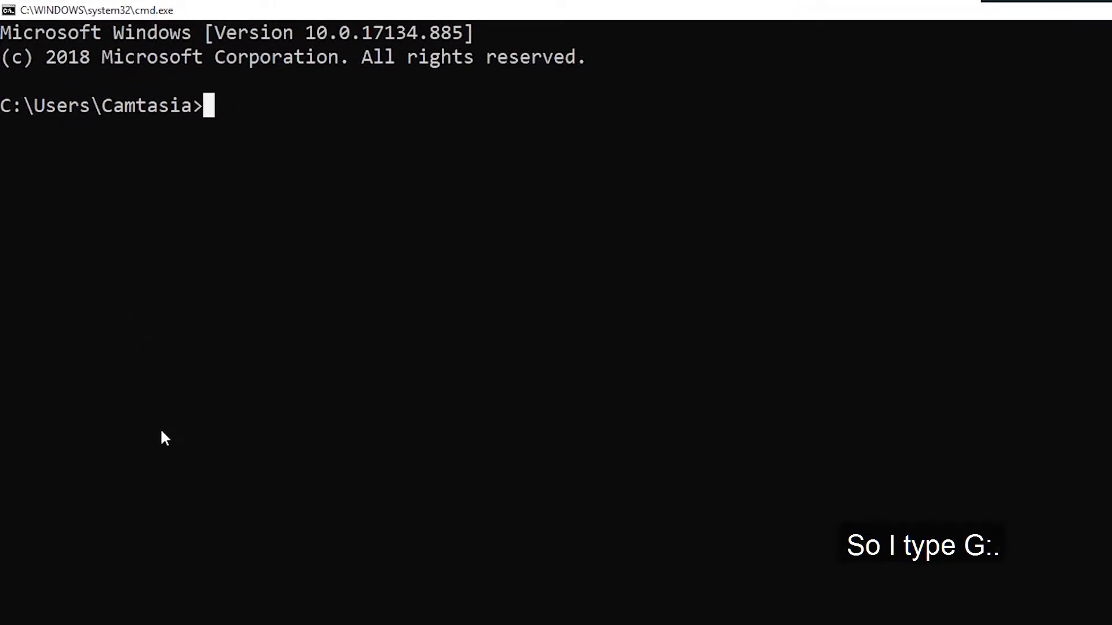
Switch to drive G: and change directory into G:\WT-Videos\REC_FILE.
text(g:)
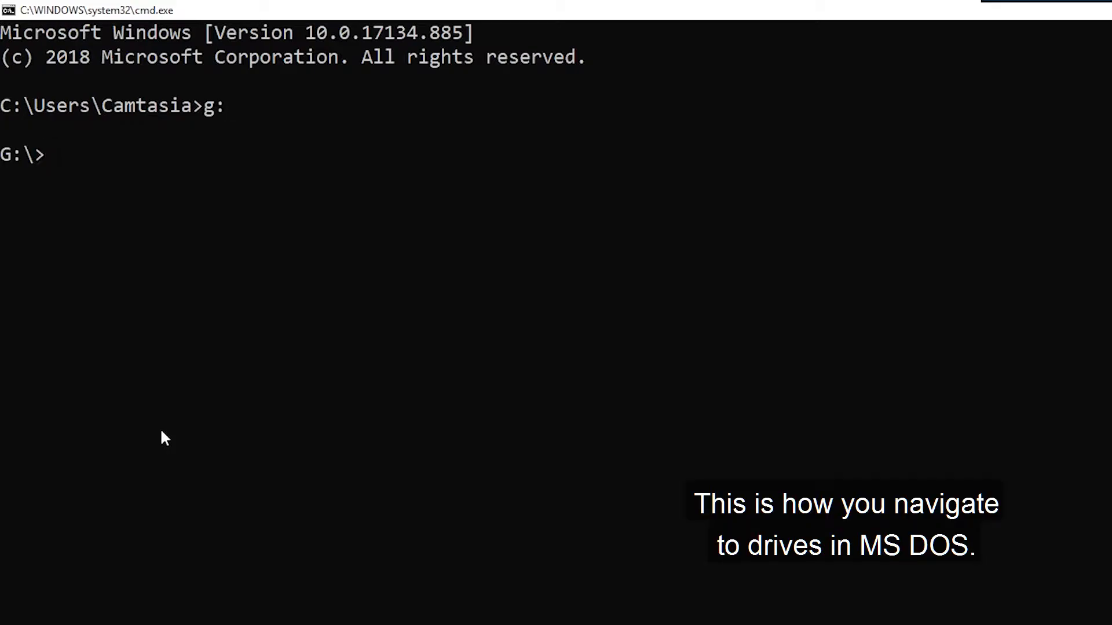
text(d:)
text(g)
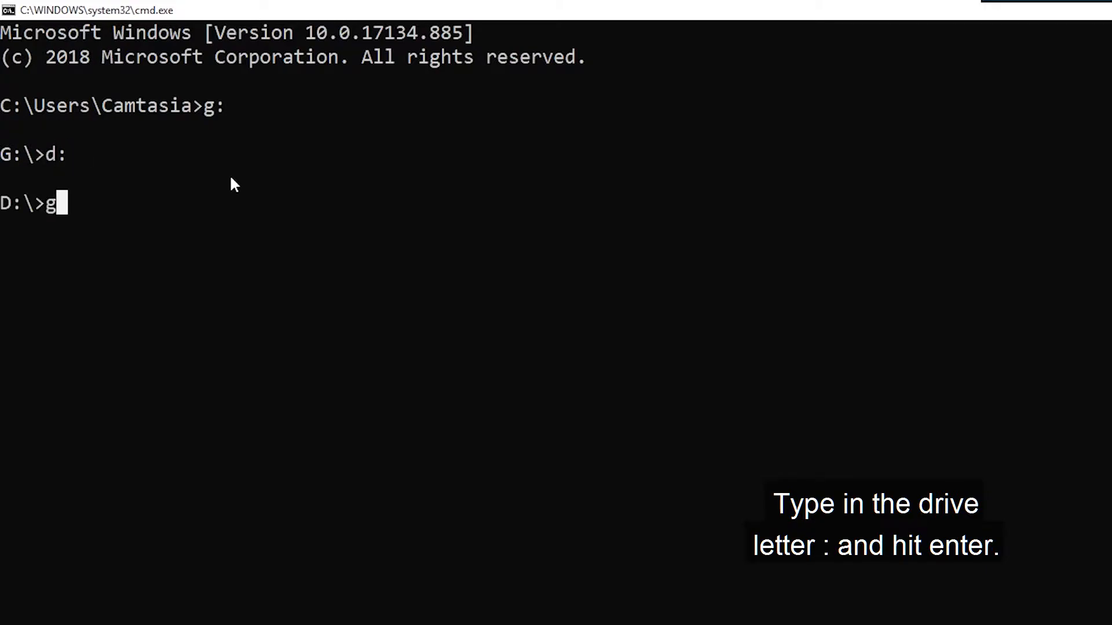
text(:)
key(Enter)
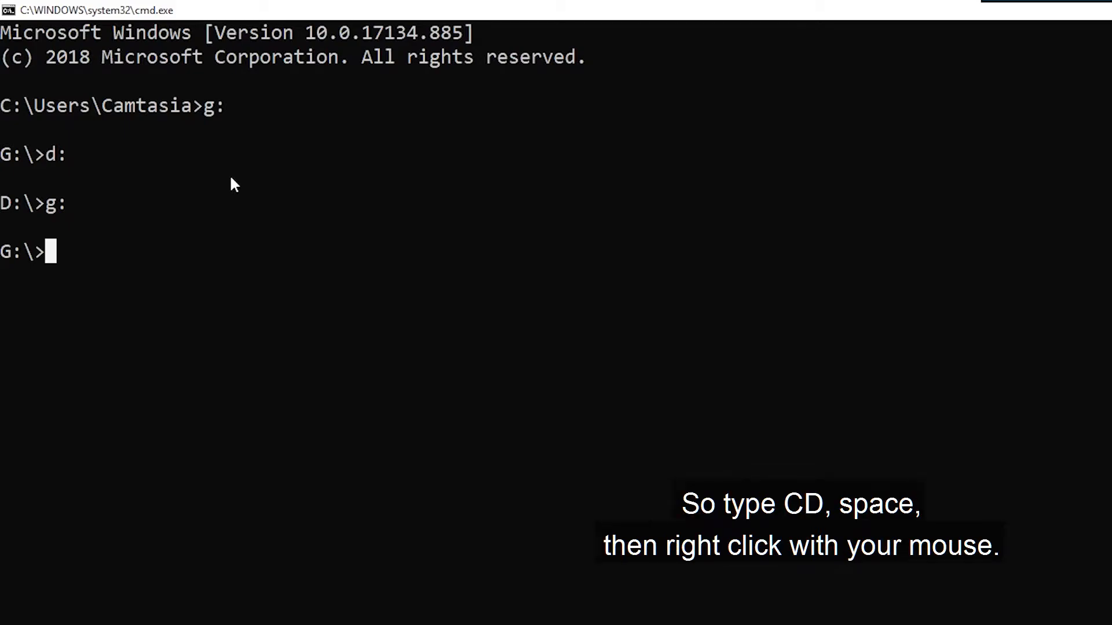
text(cd G:\WT-Videos\REC_FILE)
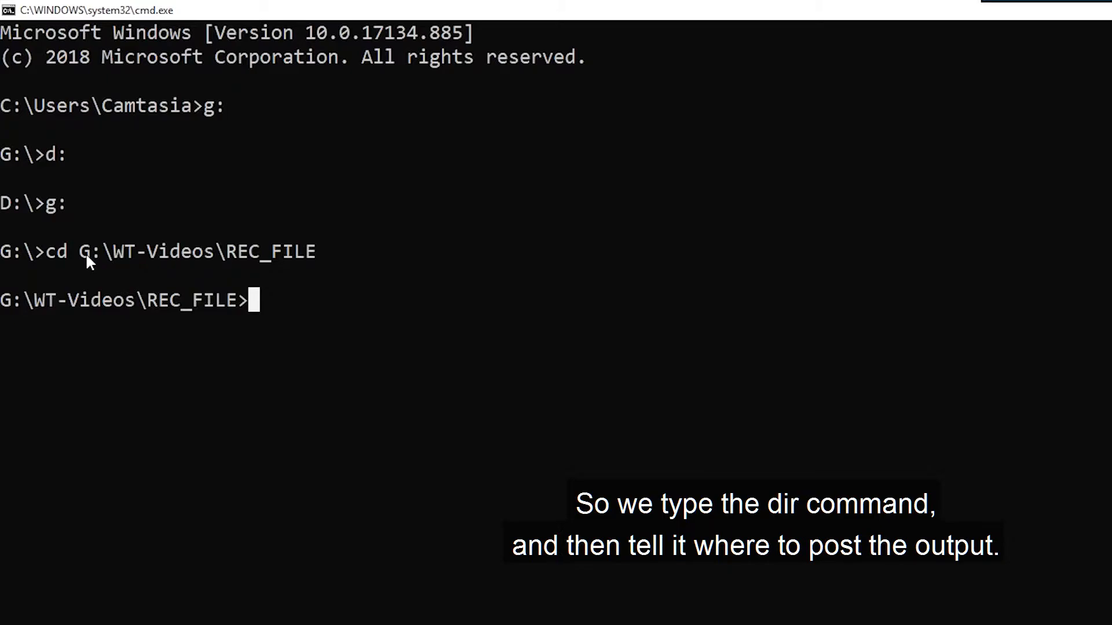
Save the REC_FILE directory listing to list.xls using dir >list.xls.
text(dir)
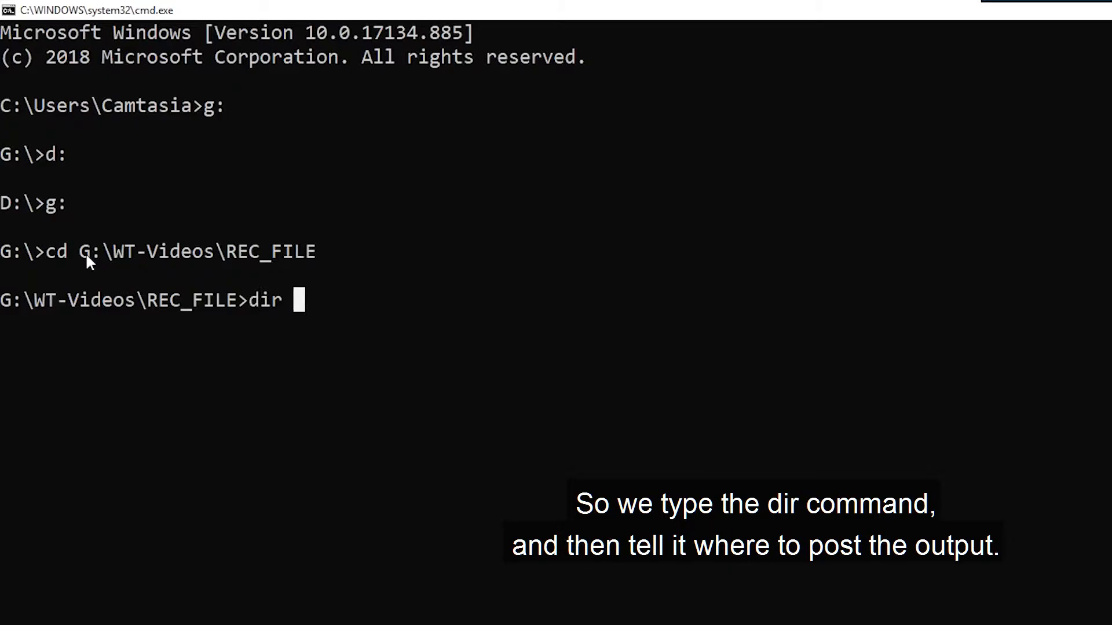
text(>)
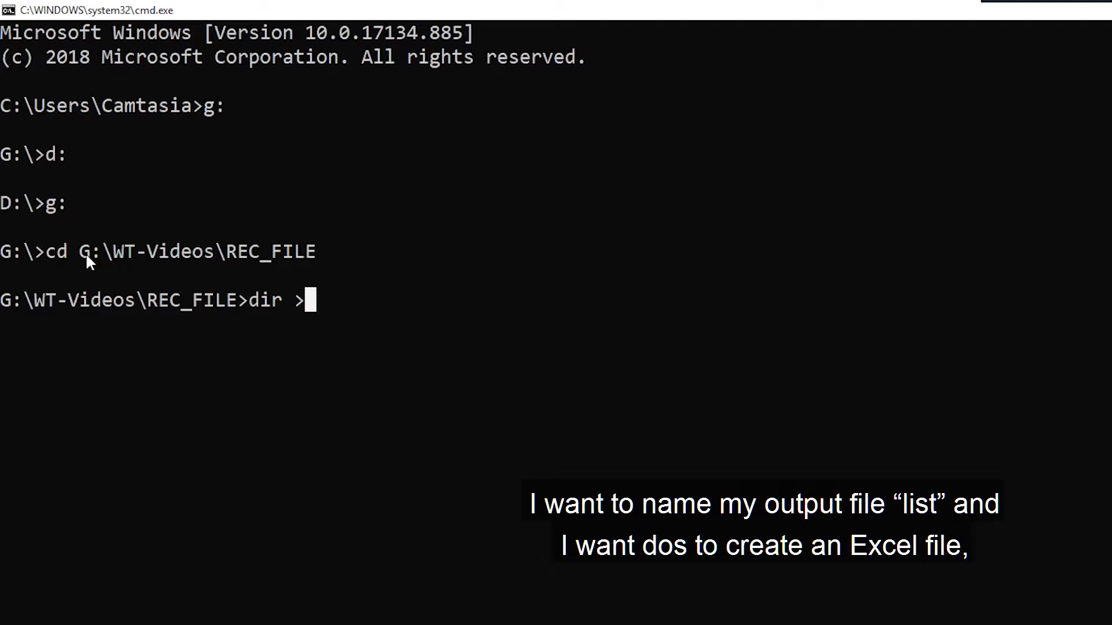
text(list.)
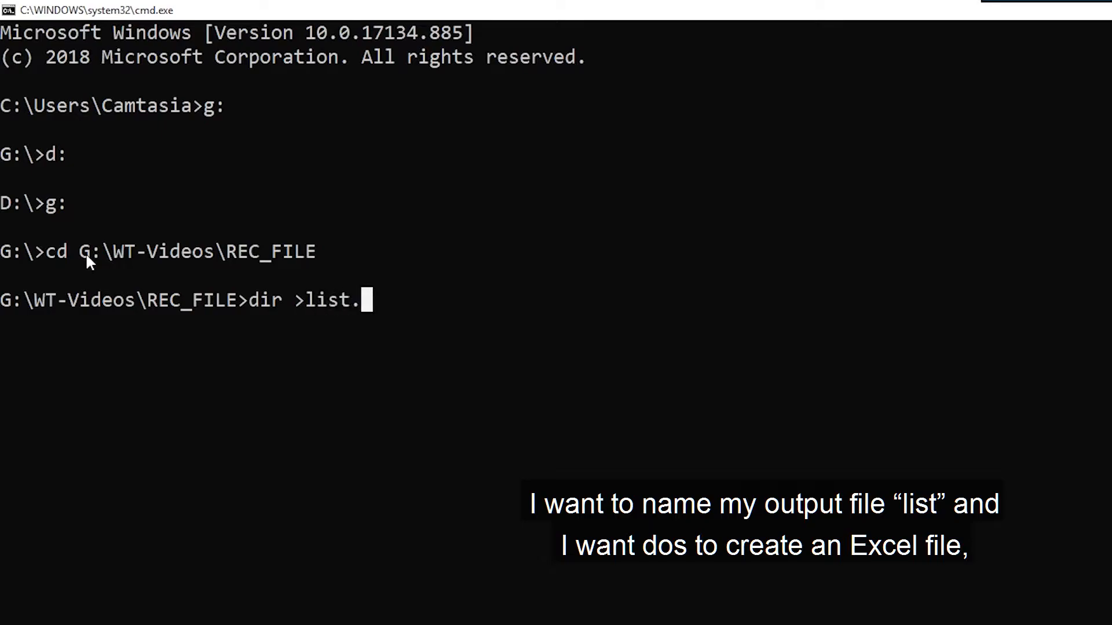
text(xls)
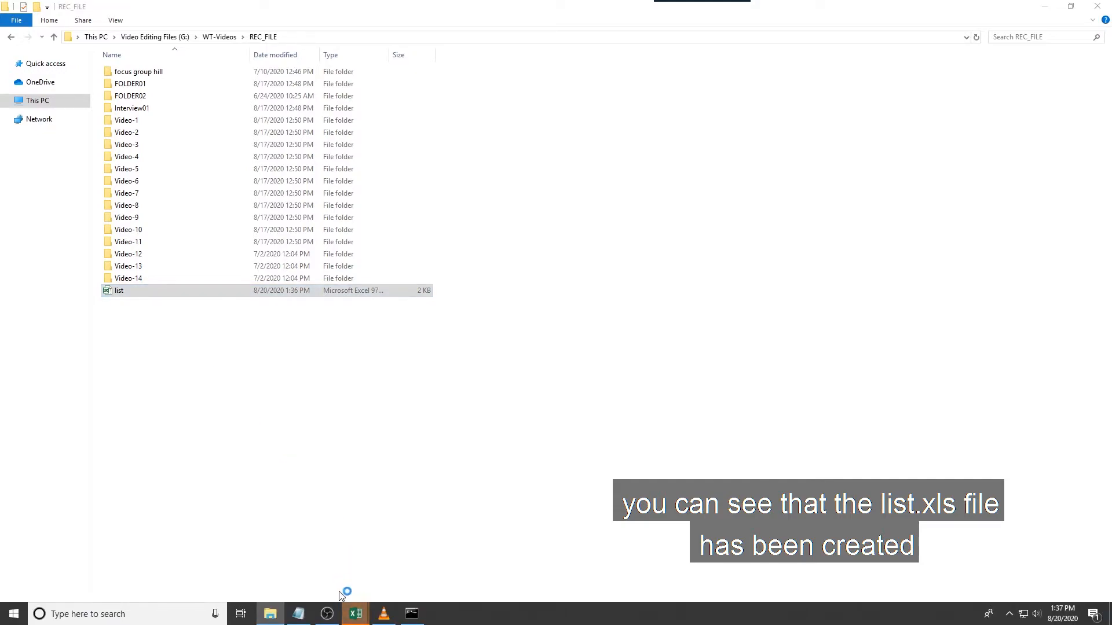
Open list.xls in Excel, accepting the file format warning.
double_click(120, 291)
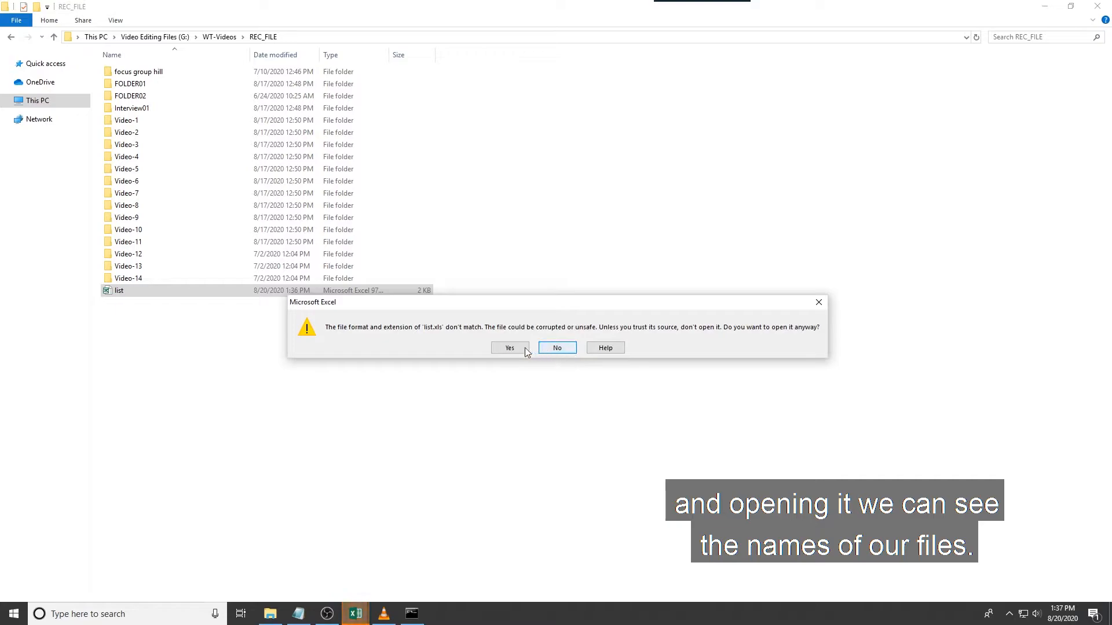
click(509, 347)
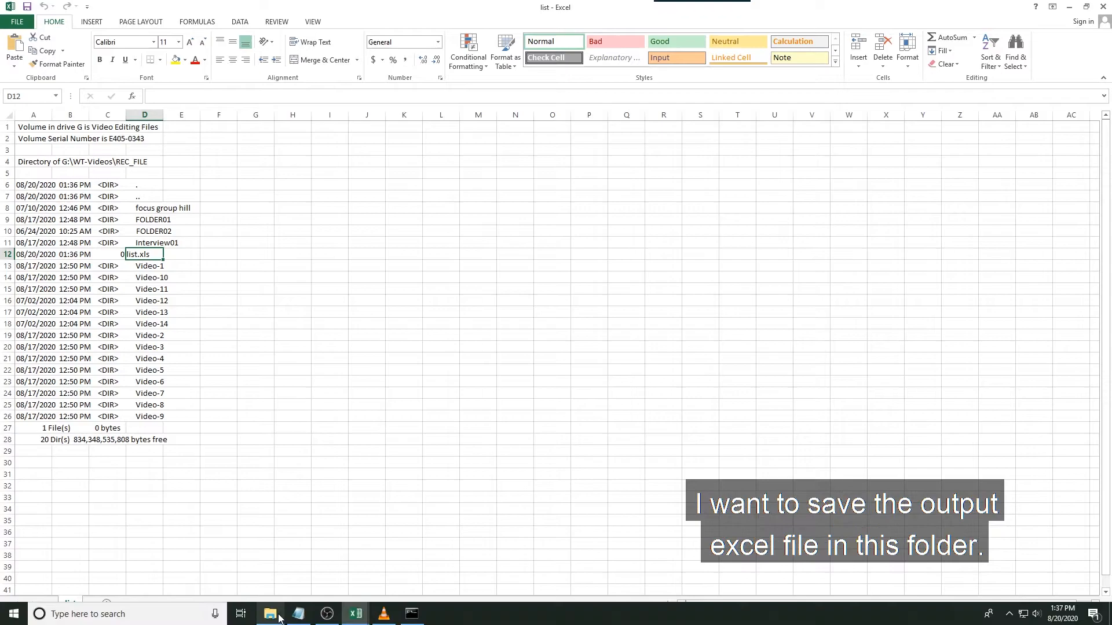
Move File Explorer up to WT-Videos and copy its path G:\WT-Videos.
click(269, 614)
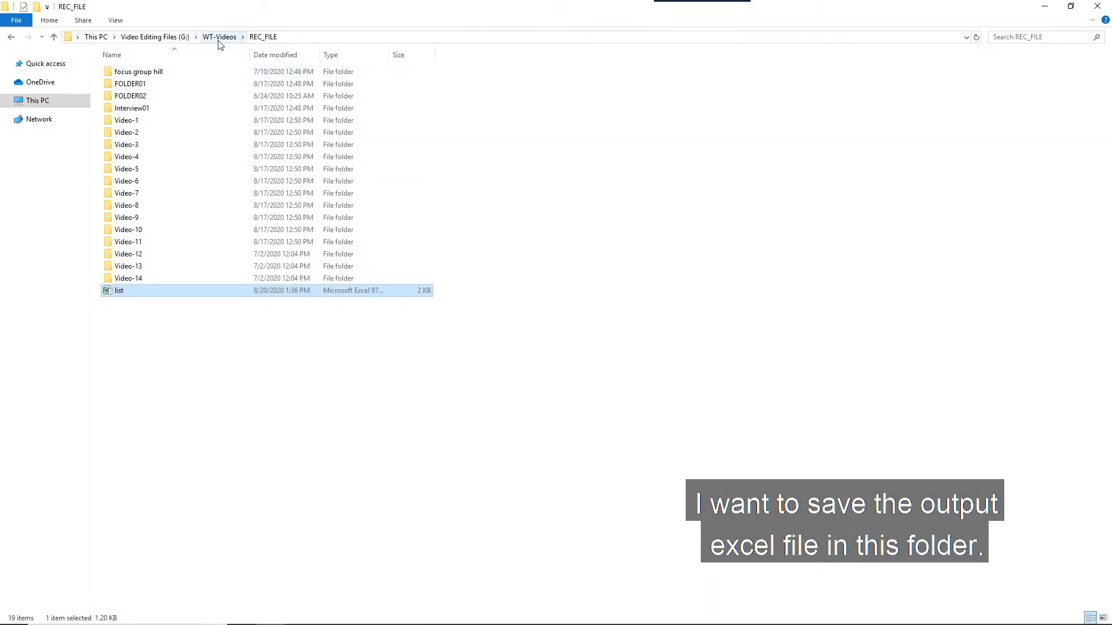
click(219, 37)
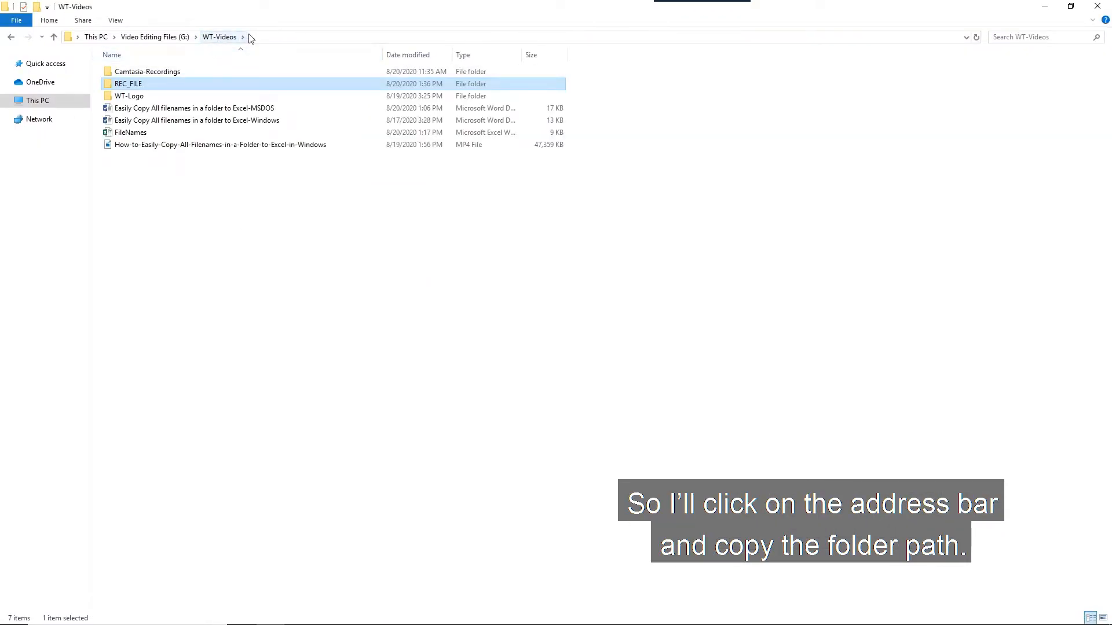
click(241, 37)
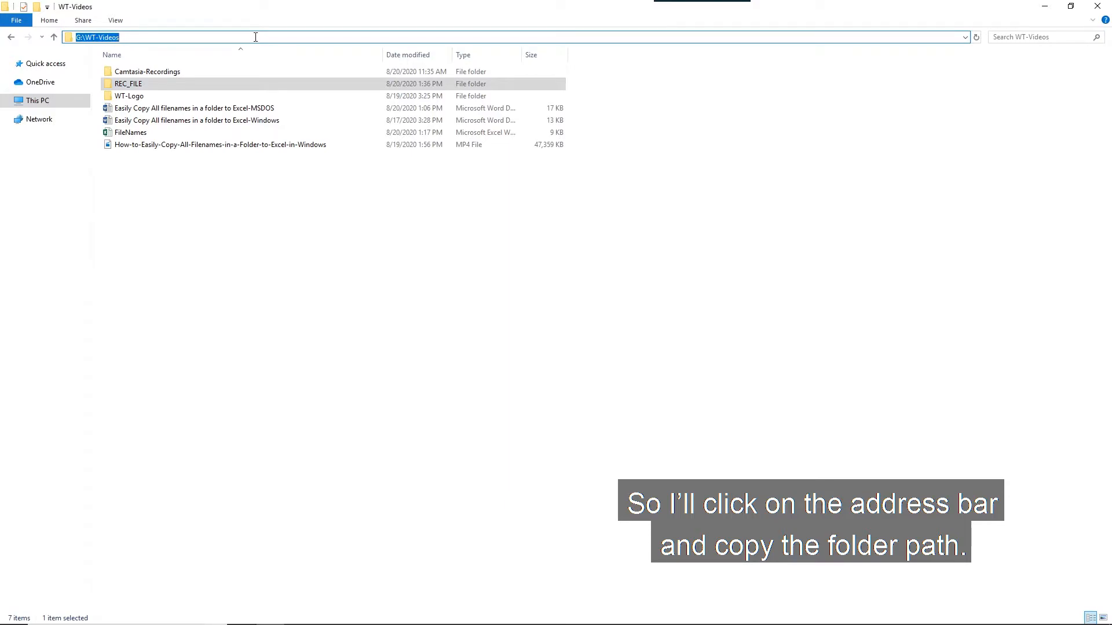
right_click(95, 37)
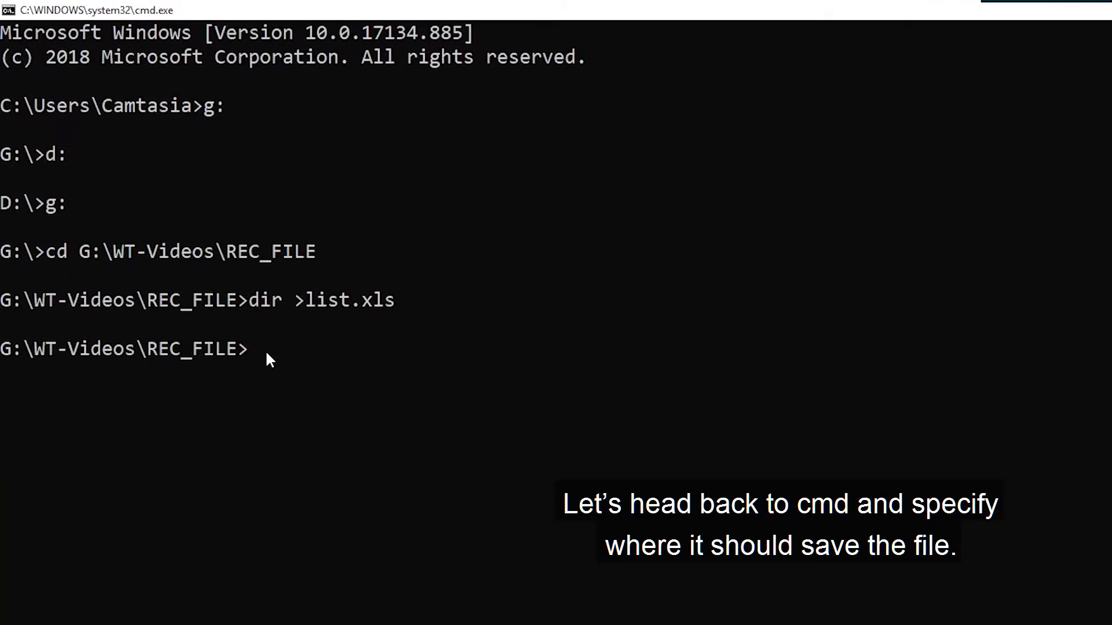
Write the directory listing to G:\WT-Videos\list.xls with a dir > redirect.
text(dir)
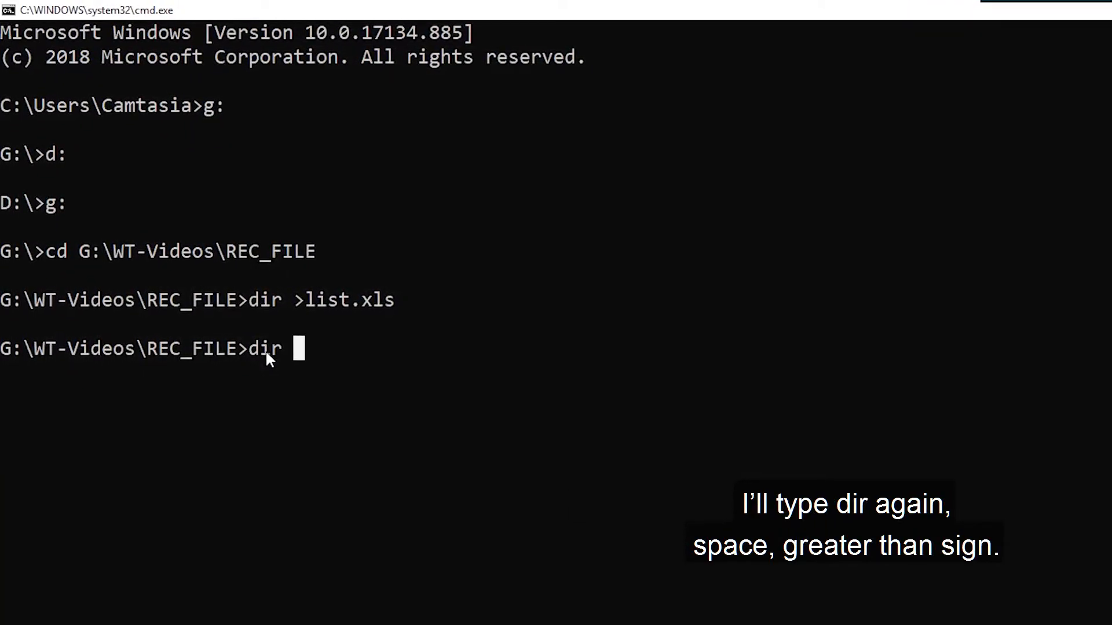
text(" >")
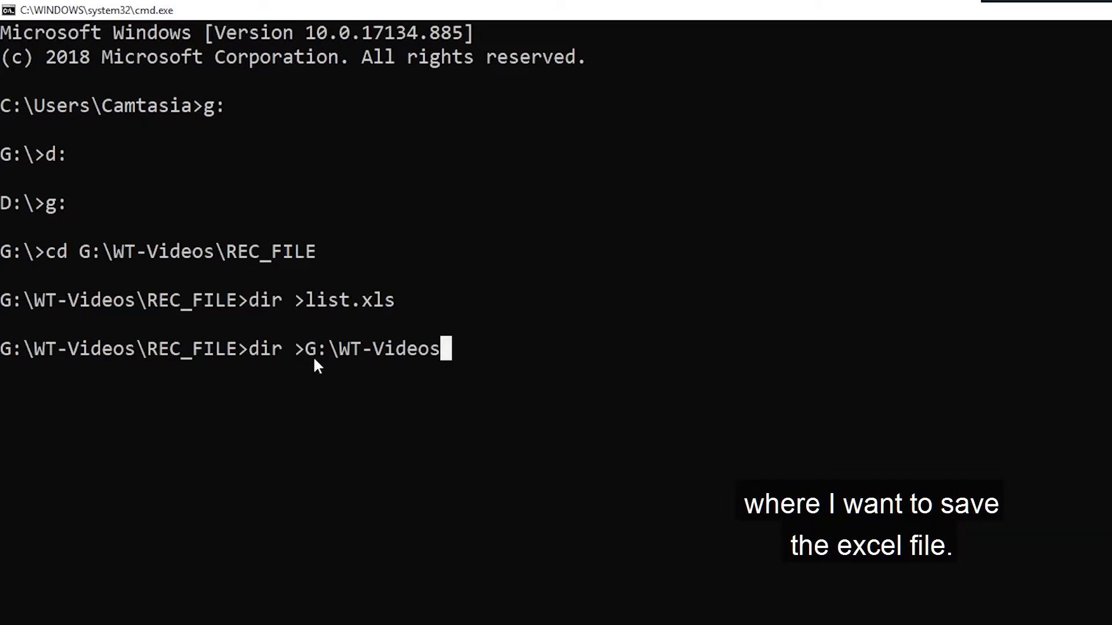
text(\)
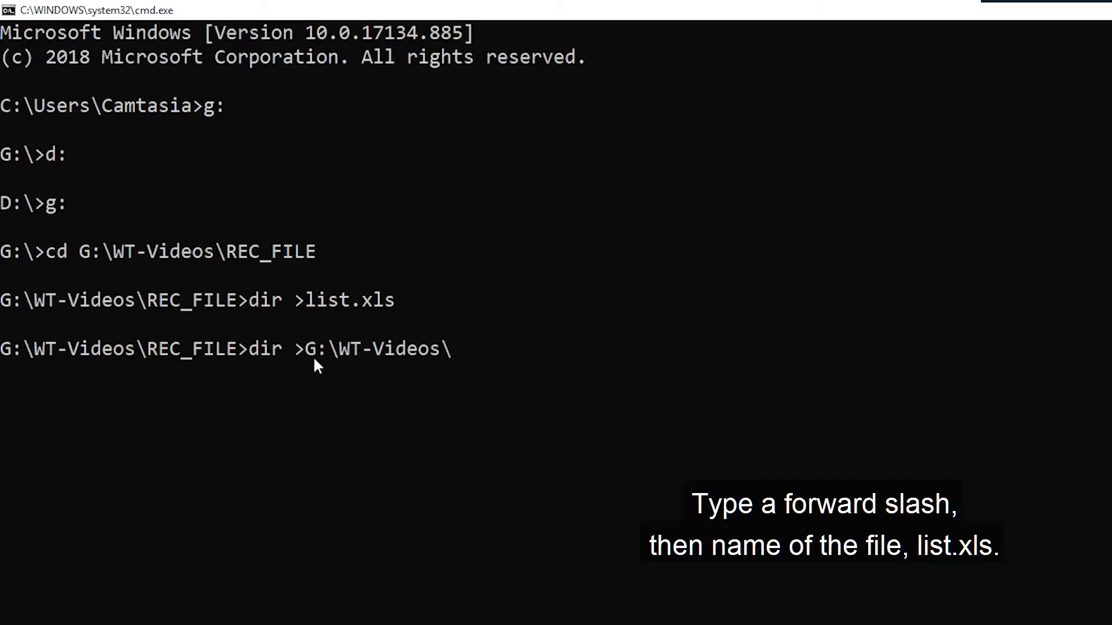
text(li)
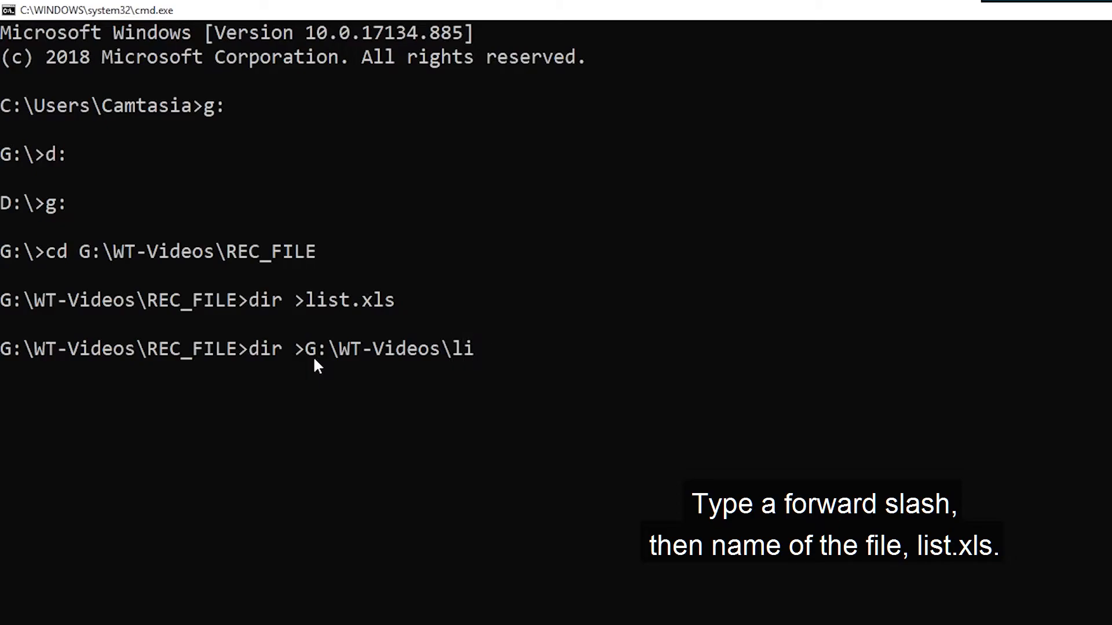
text(st.x)
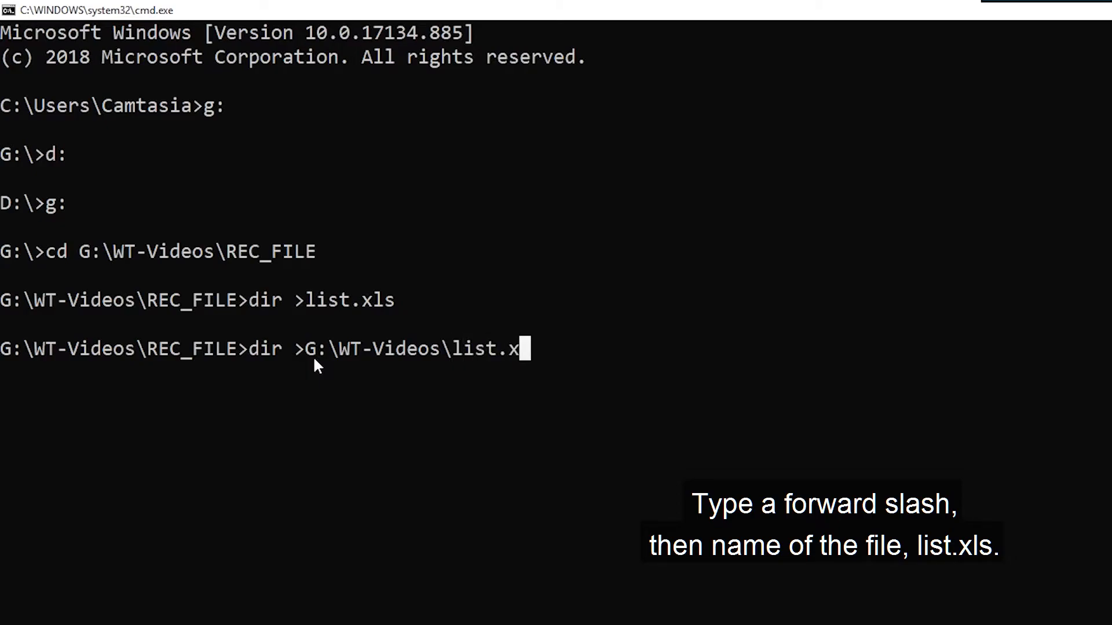
text(ls)
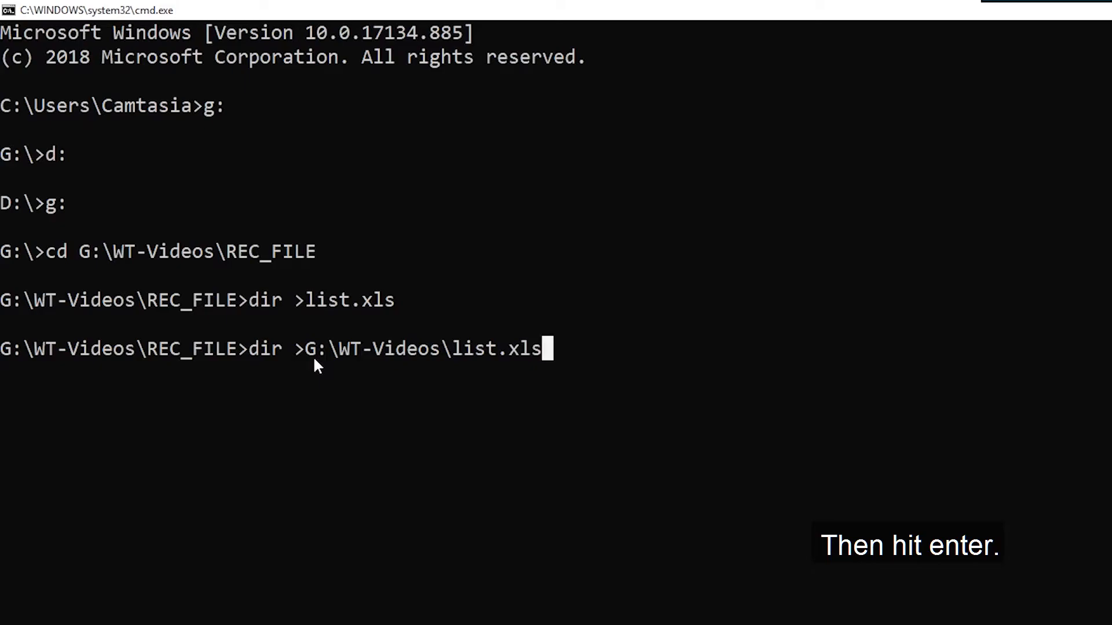
key(enter)
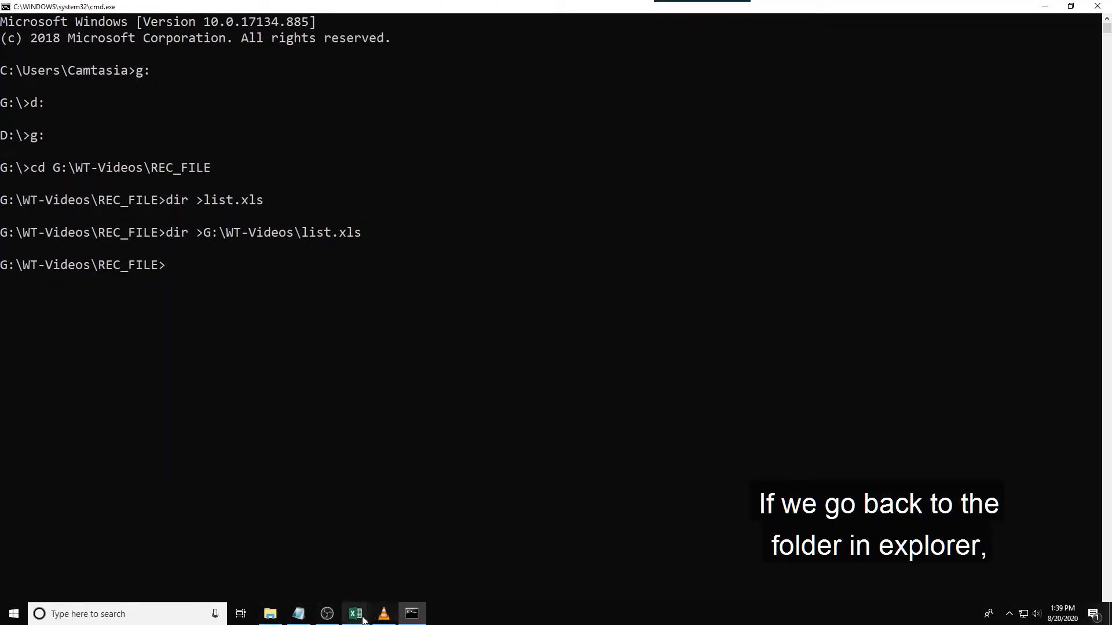
Open the new list.xls from WT-Videos in Excel and review its REC_FILE folder entries.
click(268, 614)
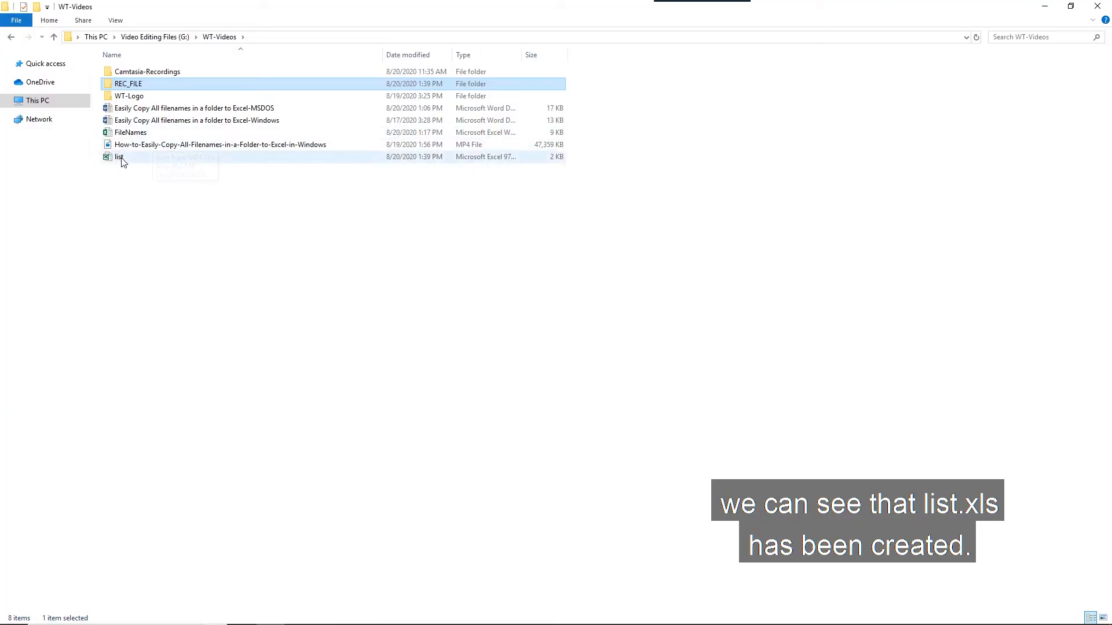
double_click(119, 157)
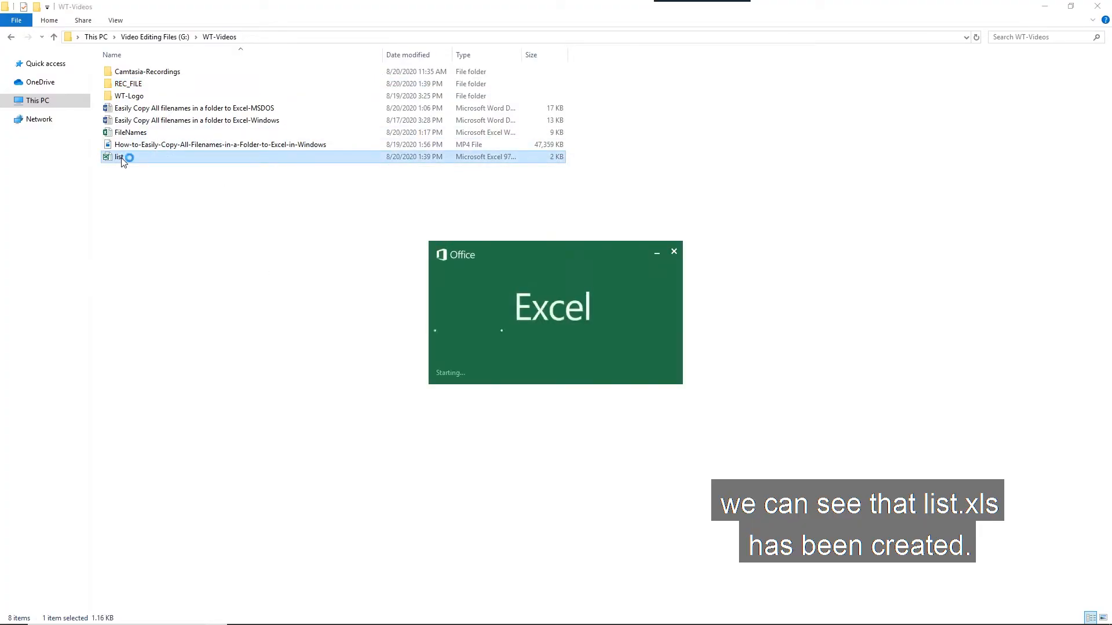
double_click(119, 157)
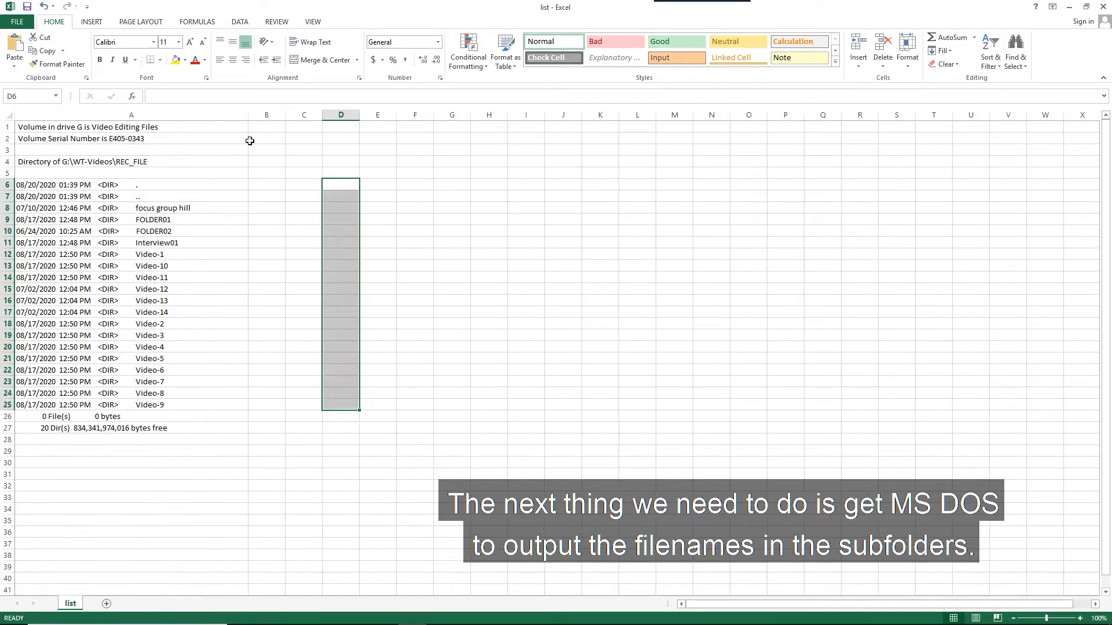
click(156, 242)
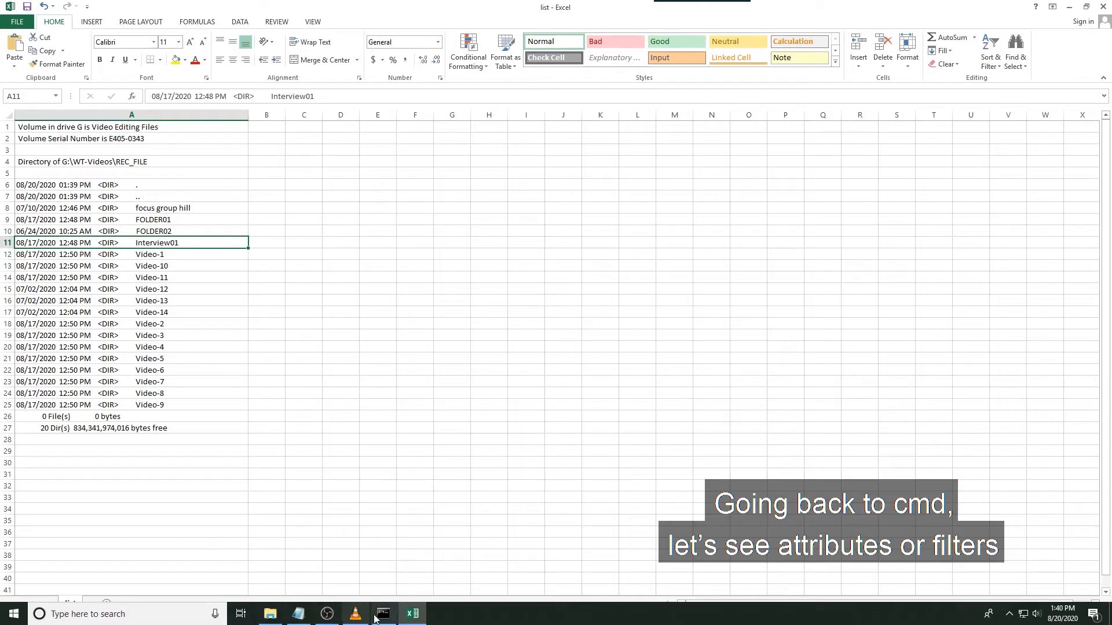
click(382, 614)
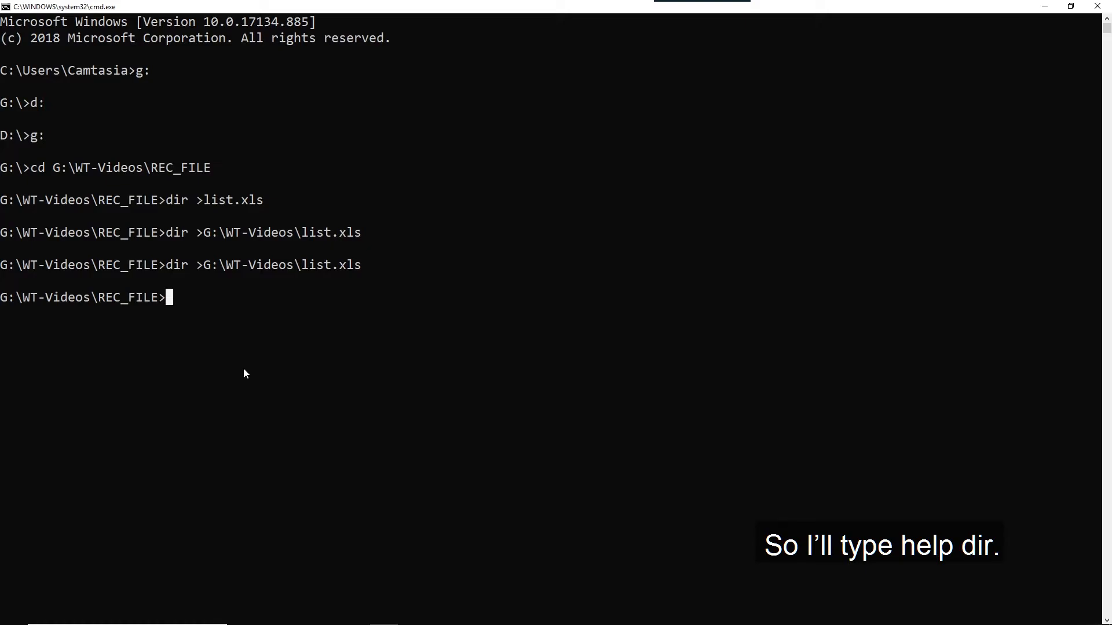
View the dir help, then recall the listing command and start adding the /s switch.
text(help di)
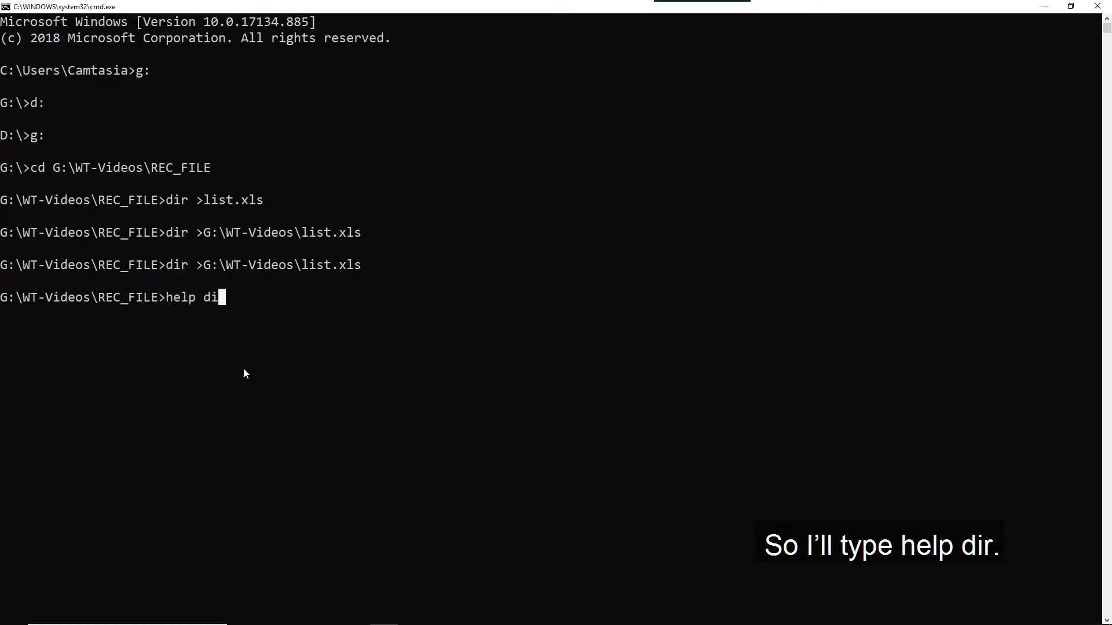
key(enter)
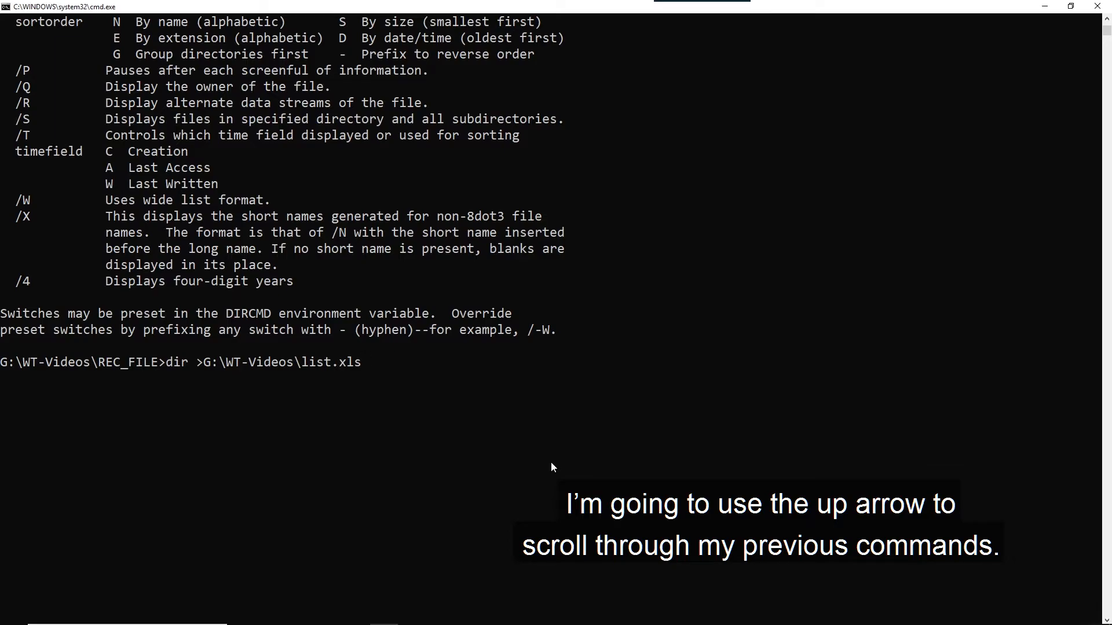
key(Up)
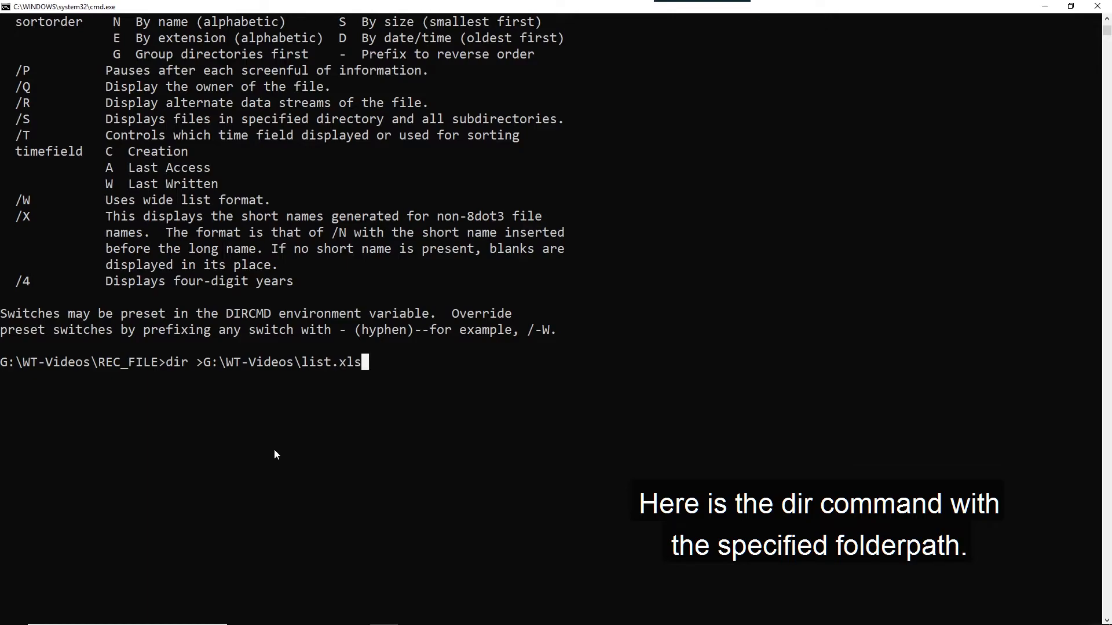
key(Left)
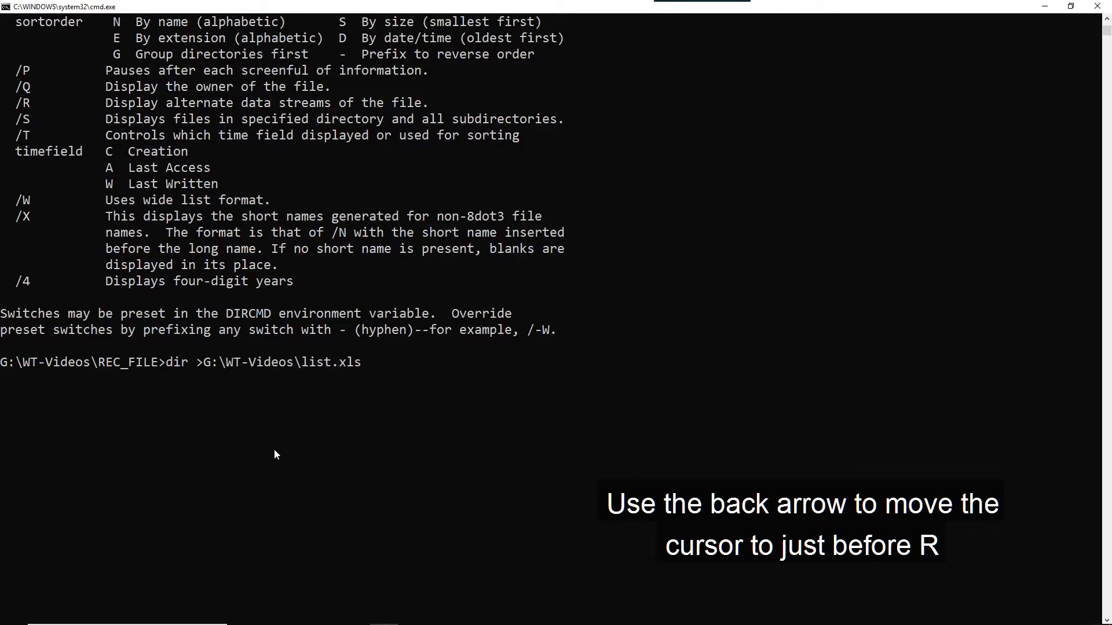
key(Left)
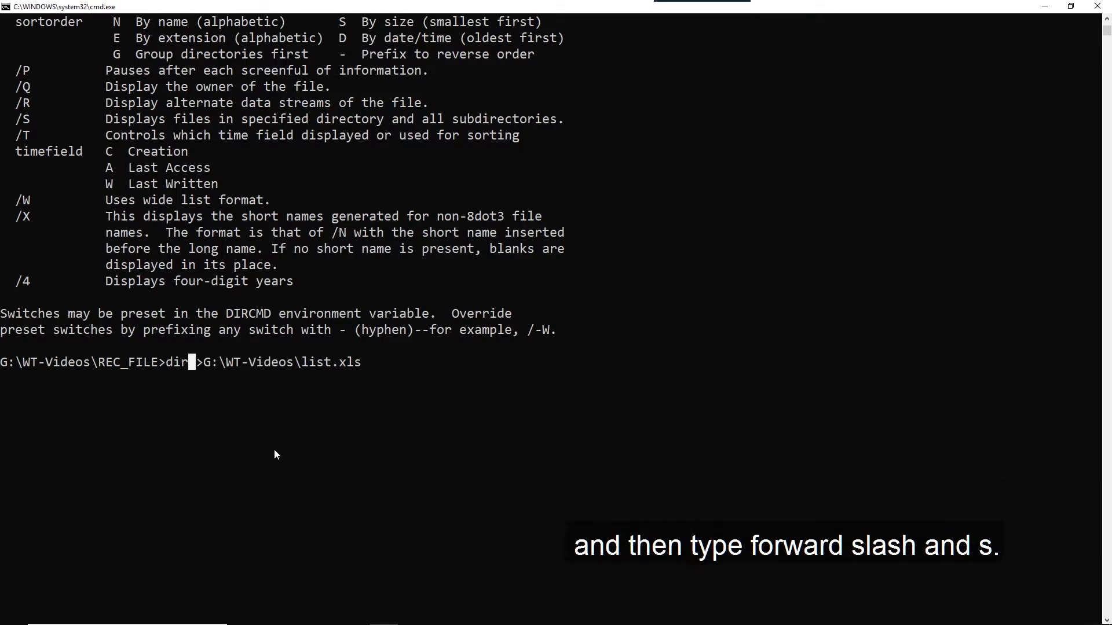
text(/)
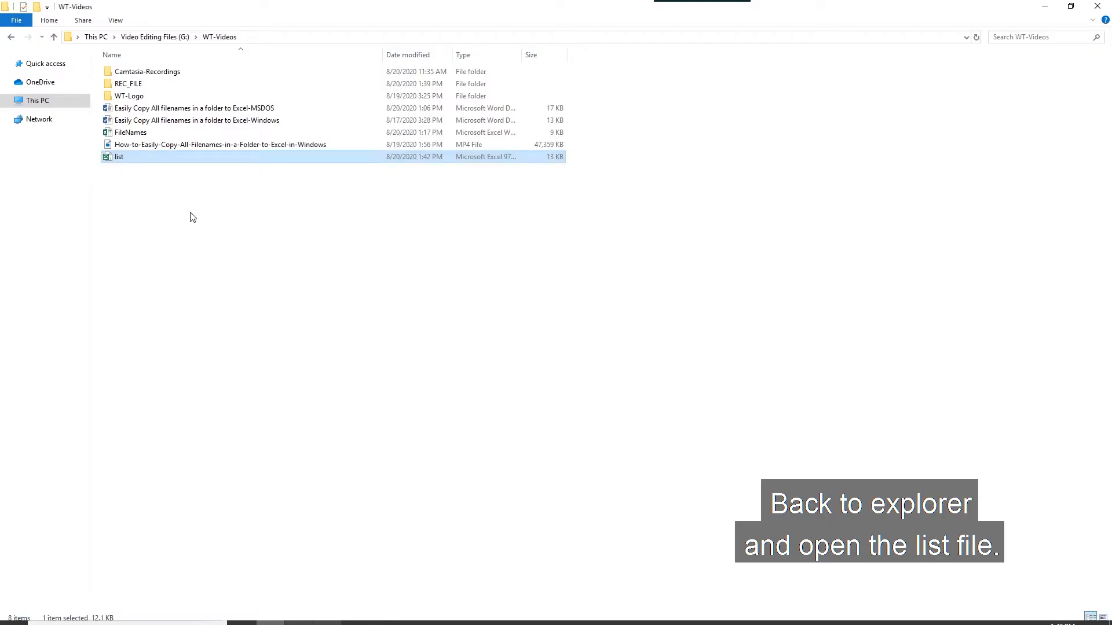
Open list.xls in Excel and scroll through the subfolder headings, dates, sizes and filenames.
double_click(119, 157)
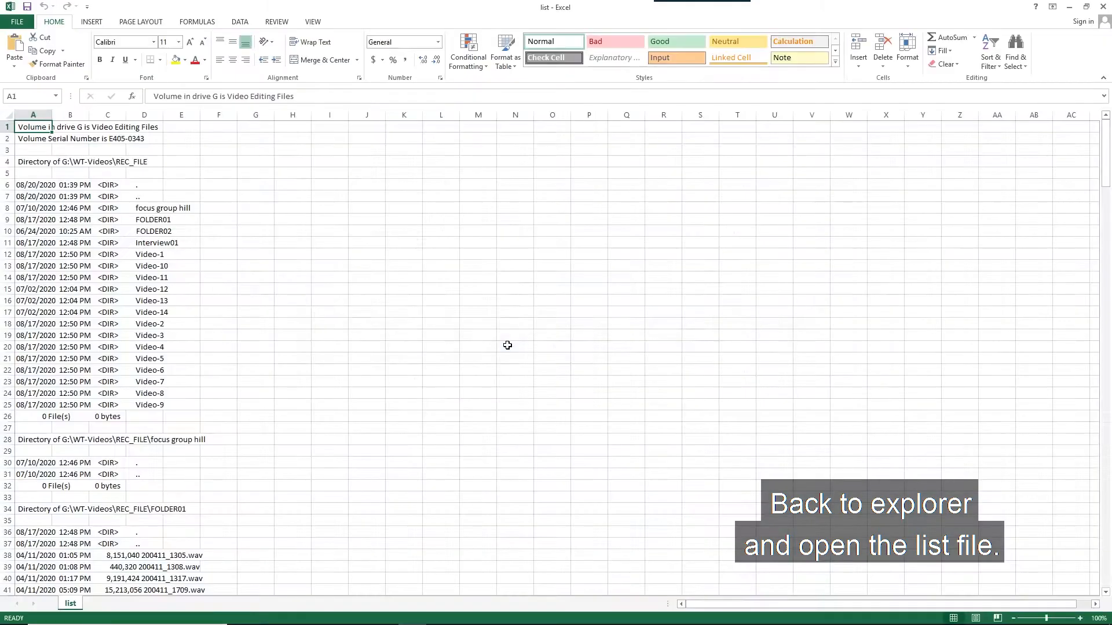
scroll(down, 3)
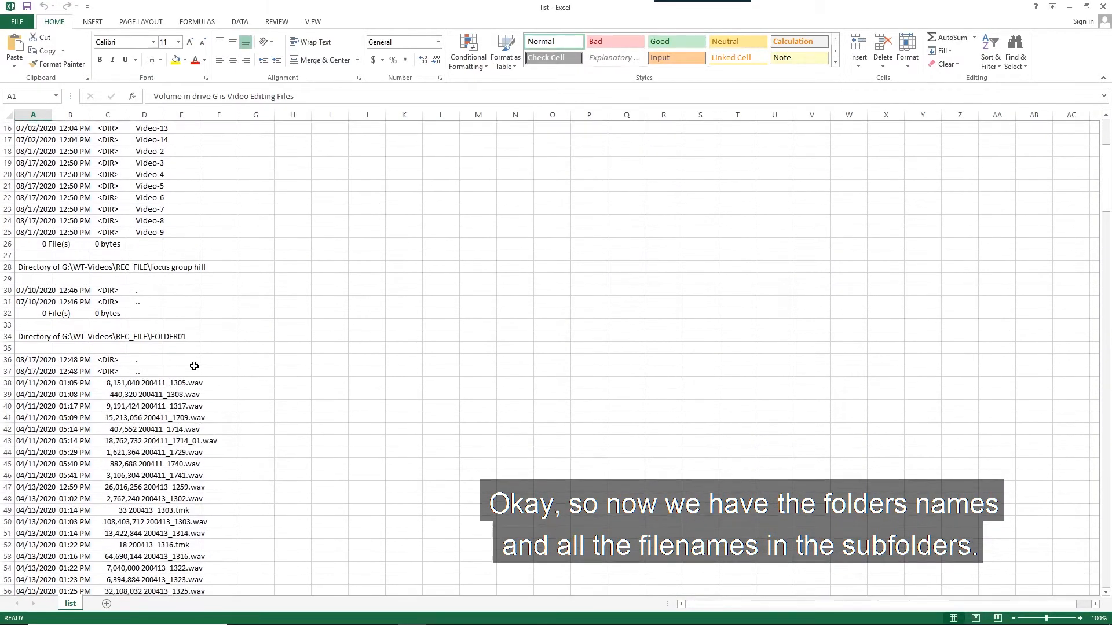
scroll(down, 3)
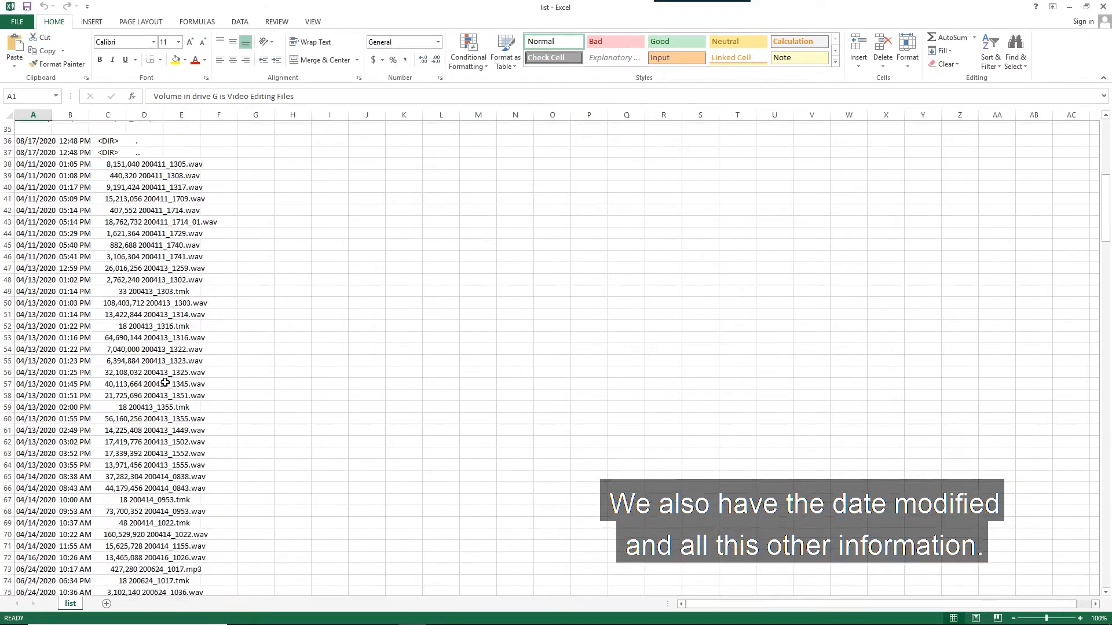
scroll(down, 3)
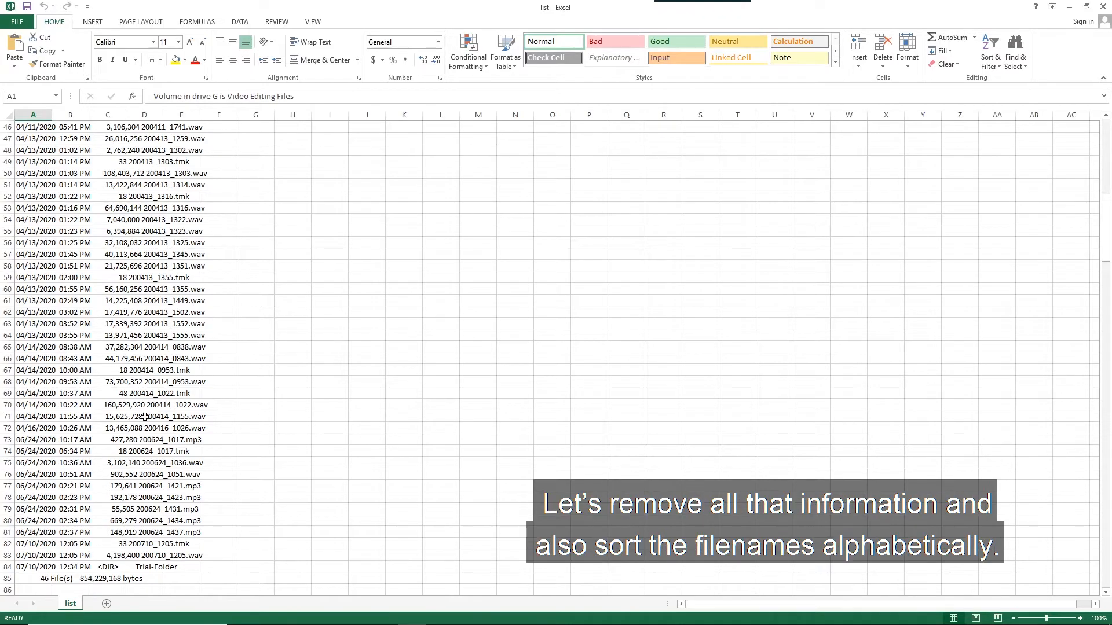
scroll(down, 3)
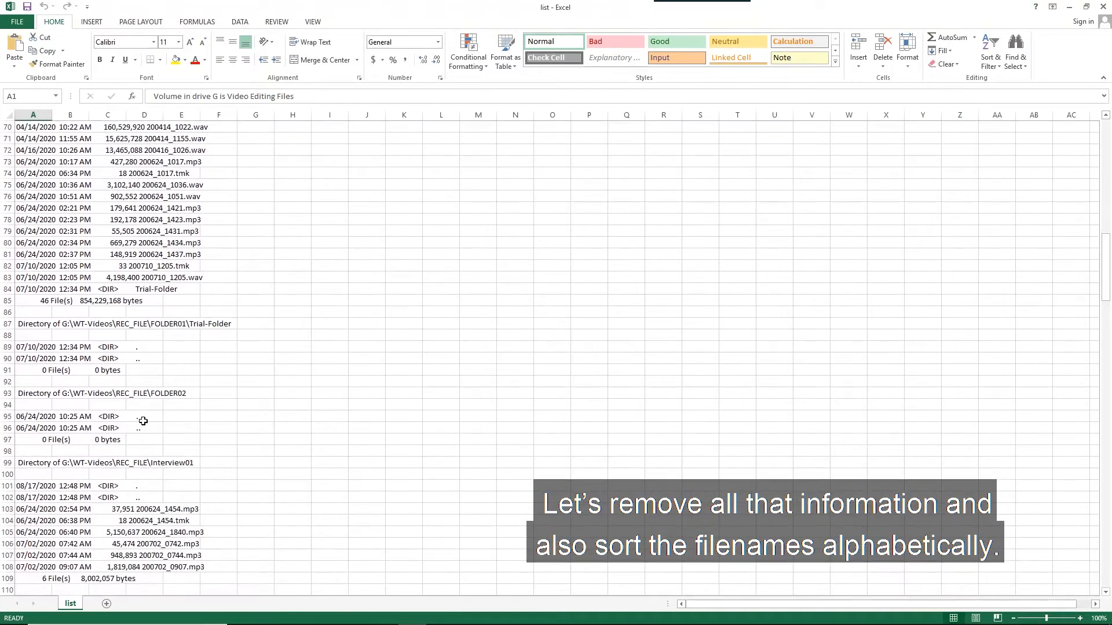
scroll(down, 3)
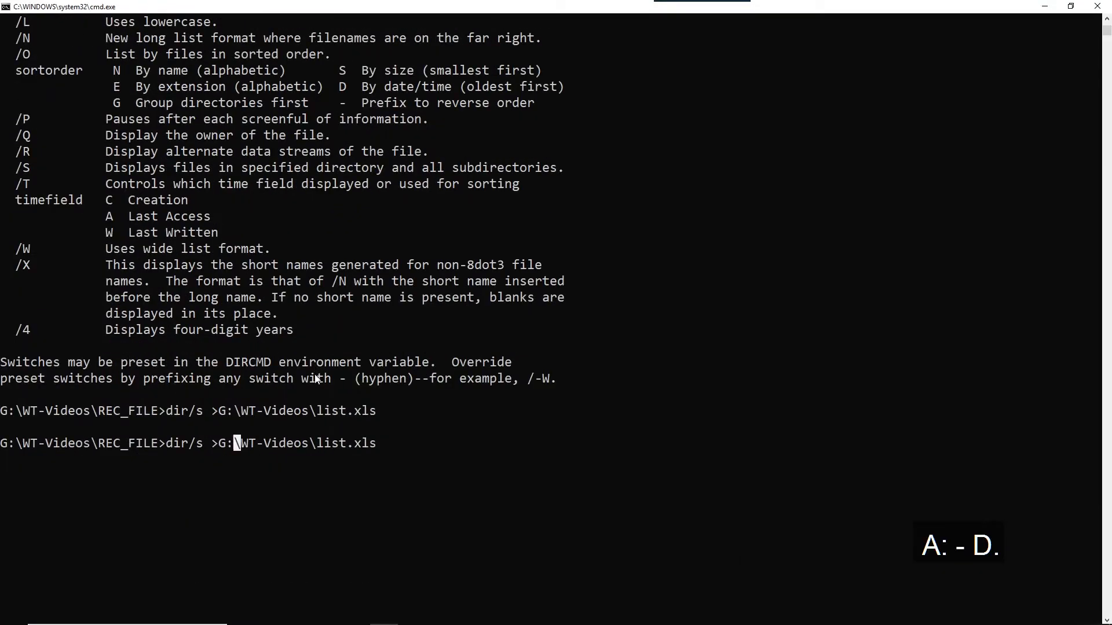
Run dir/s/a:-d/b/o:n into G:\WT-Videos\list.xls and accept Excel's format warning.
text(/)
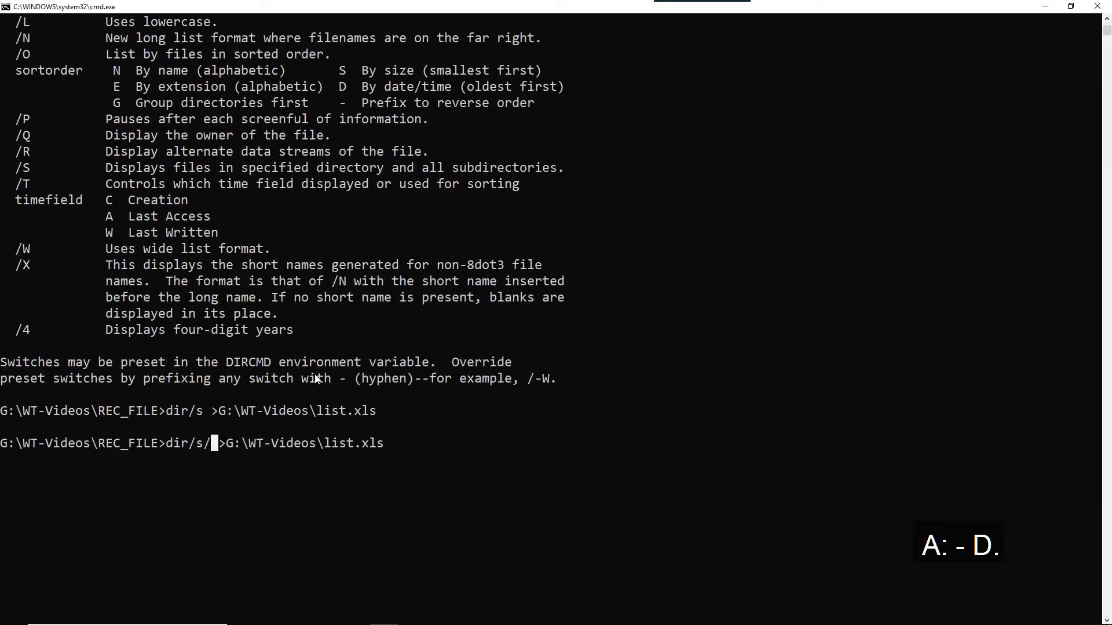
text(a:)
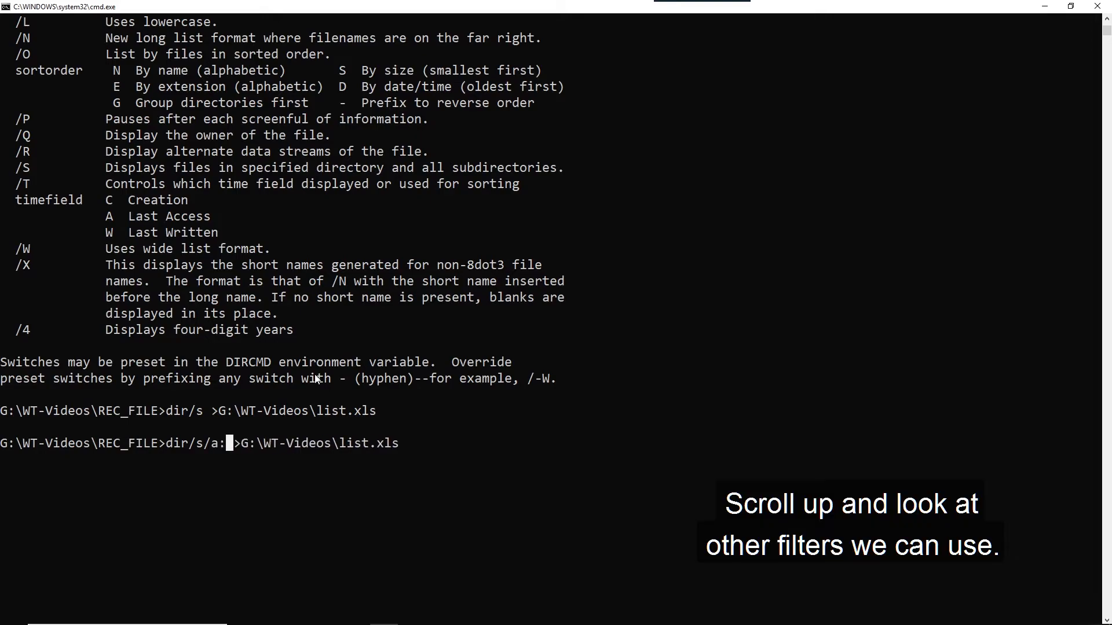
scroll(up, 3)
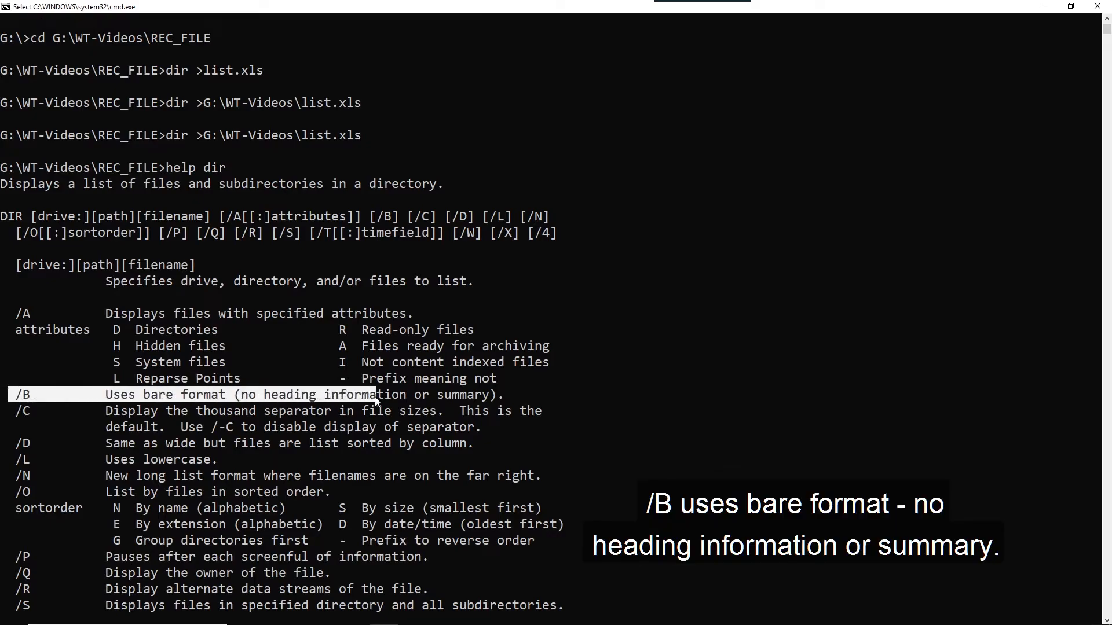
scroll(down, 3)
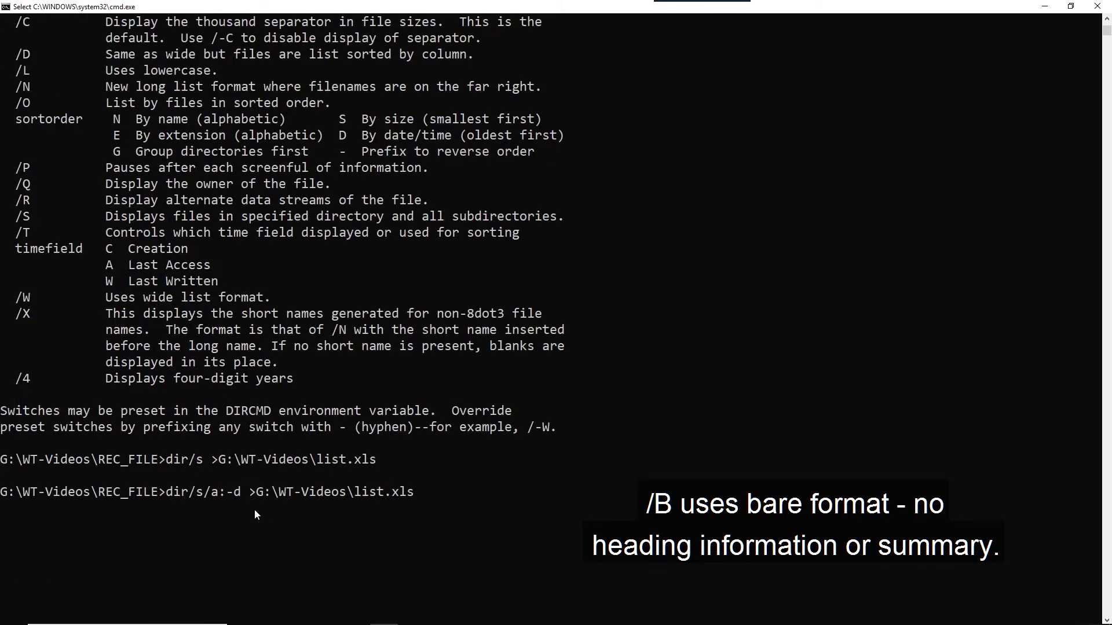
text(/b)
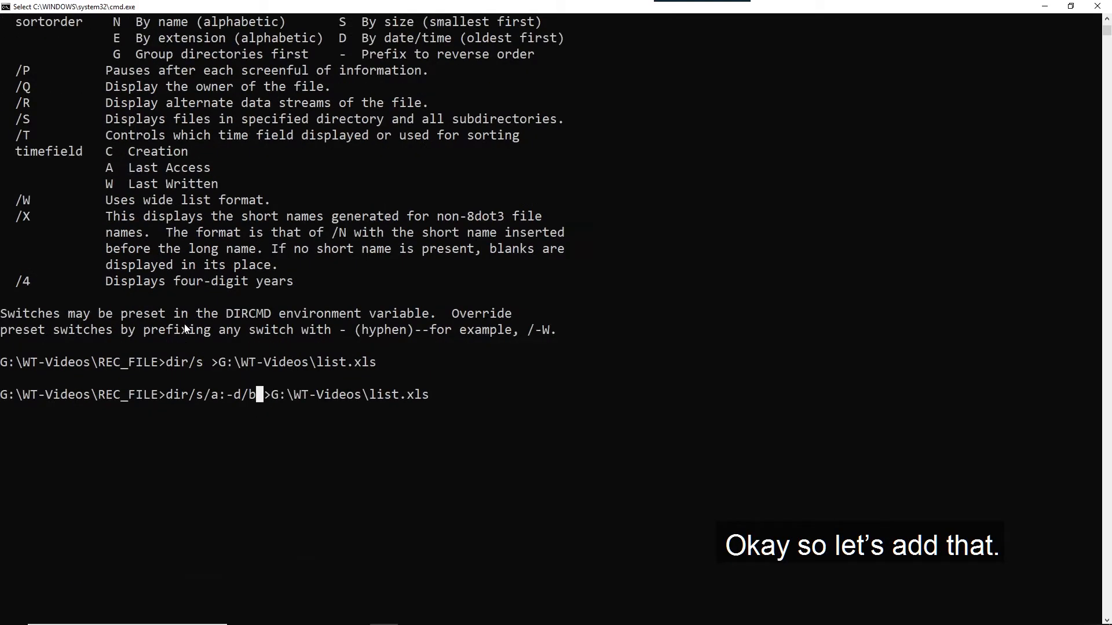
text(o)
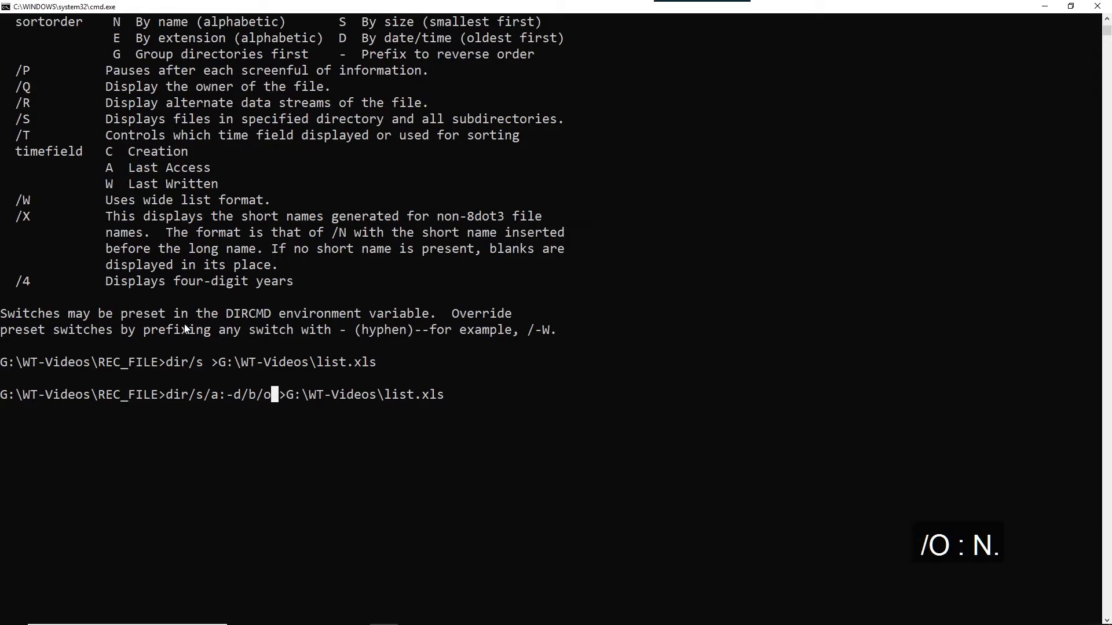
text(:n)
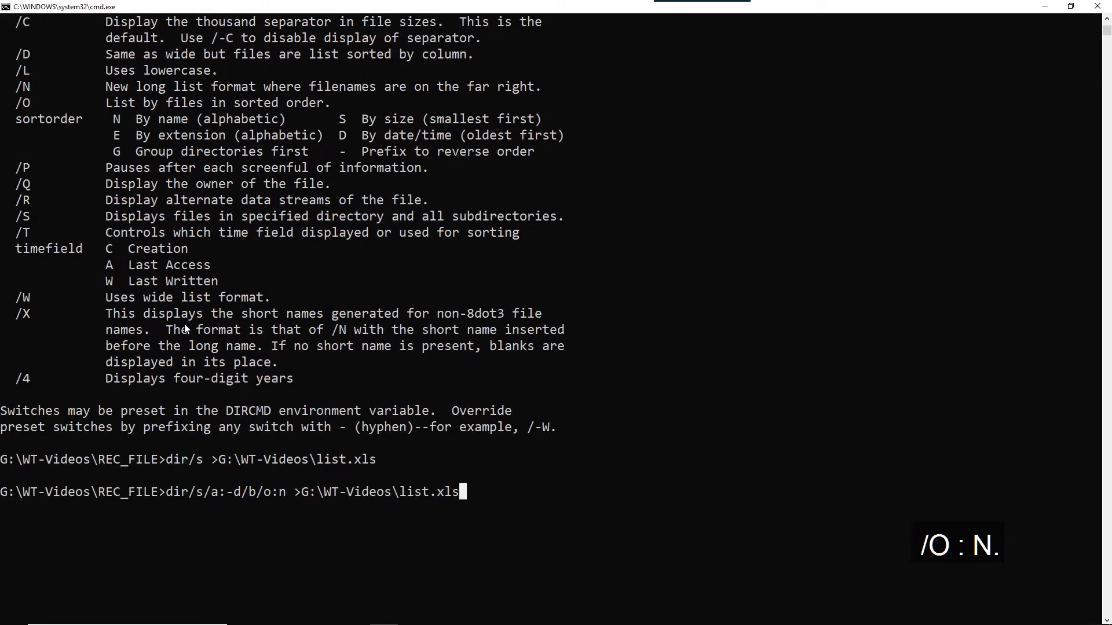
key(enter)
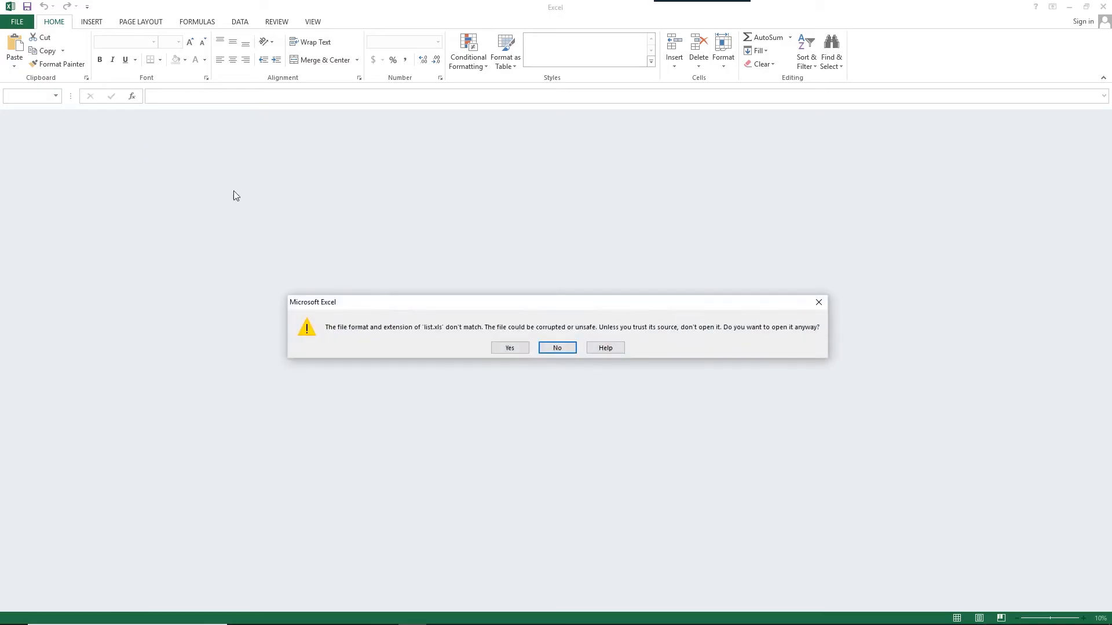
click(509, 347)
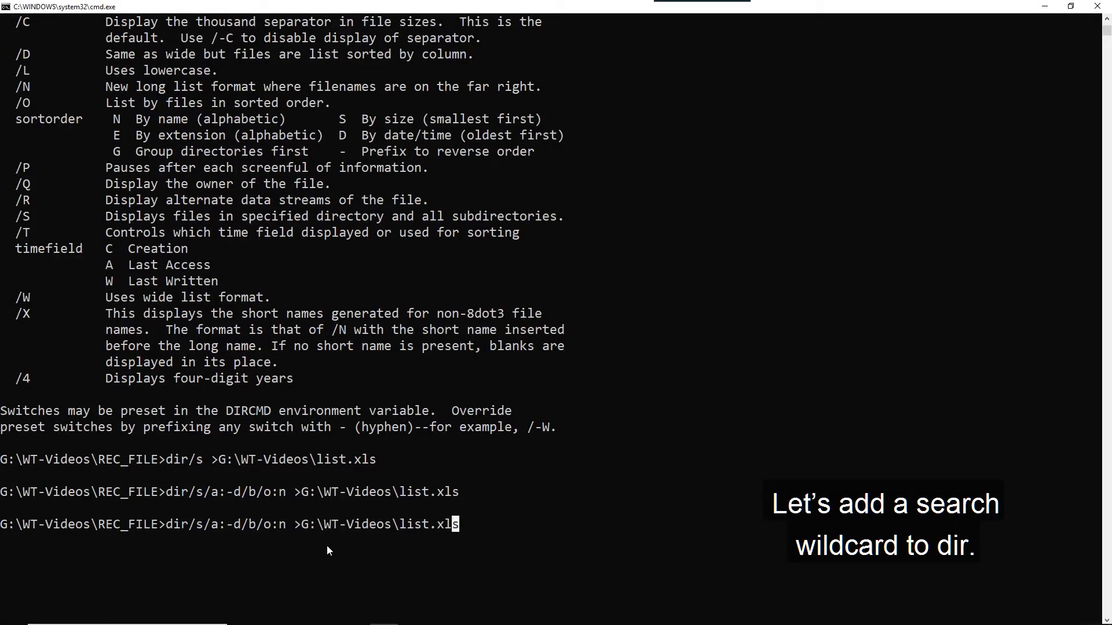
Recursively list only *.wav files by name into G:\WT-Videos\list1.xls.
text(*.wav)
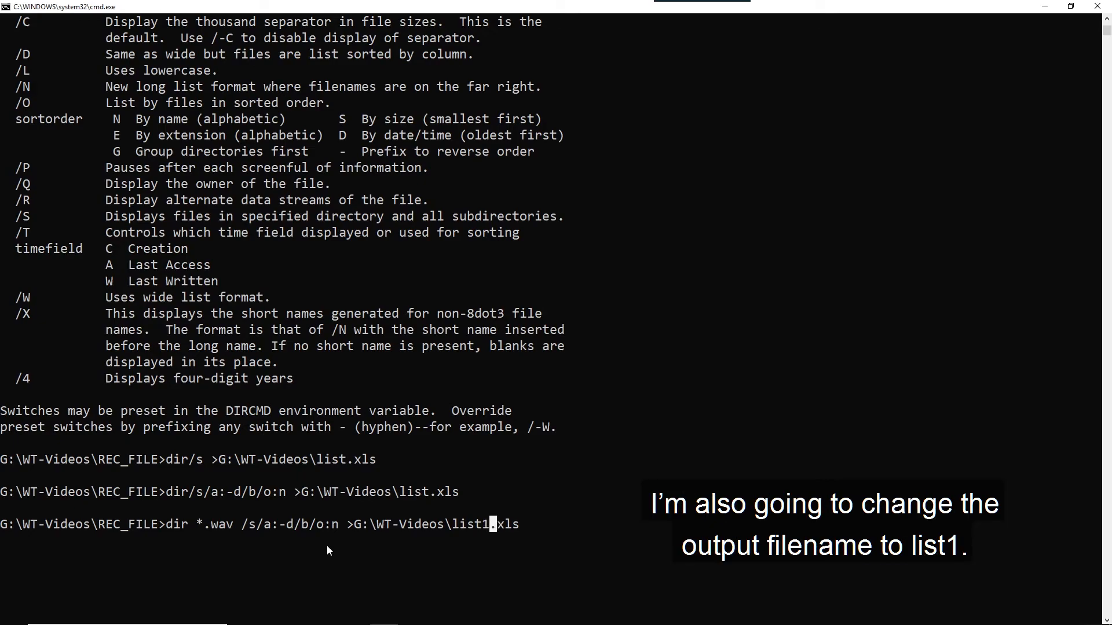
key(enter)
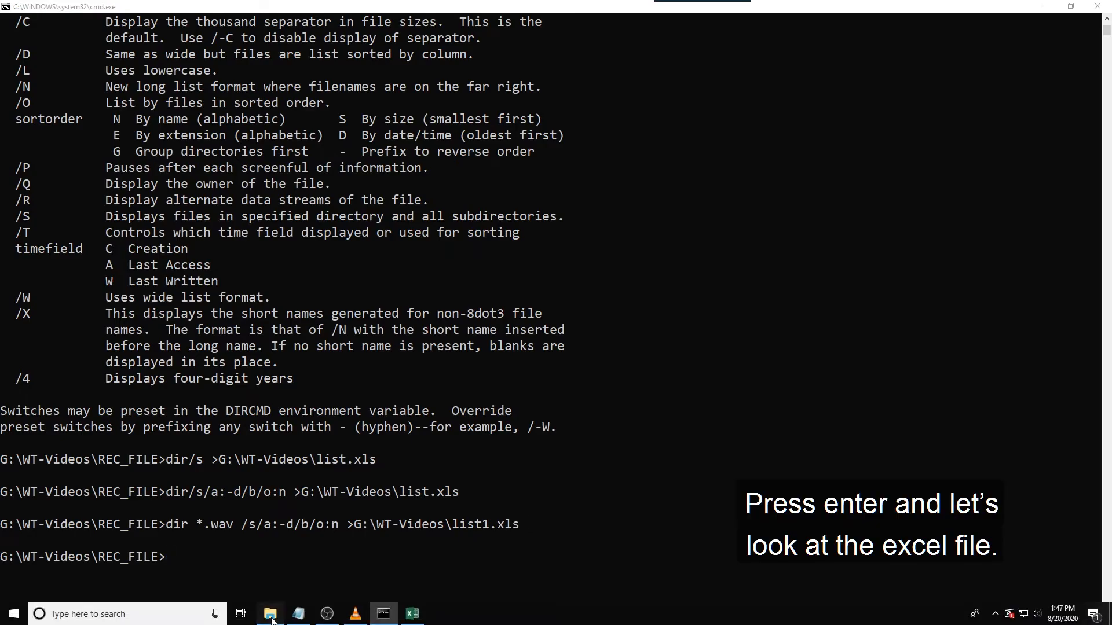
click(411, 614)
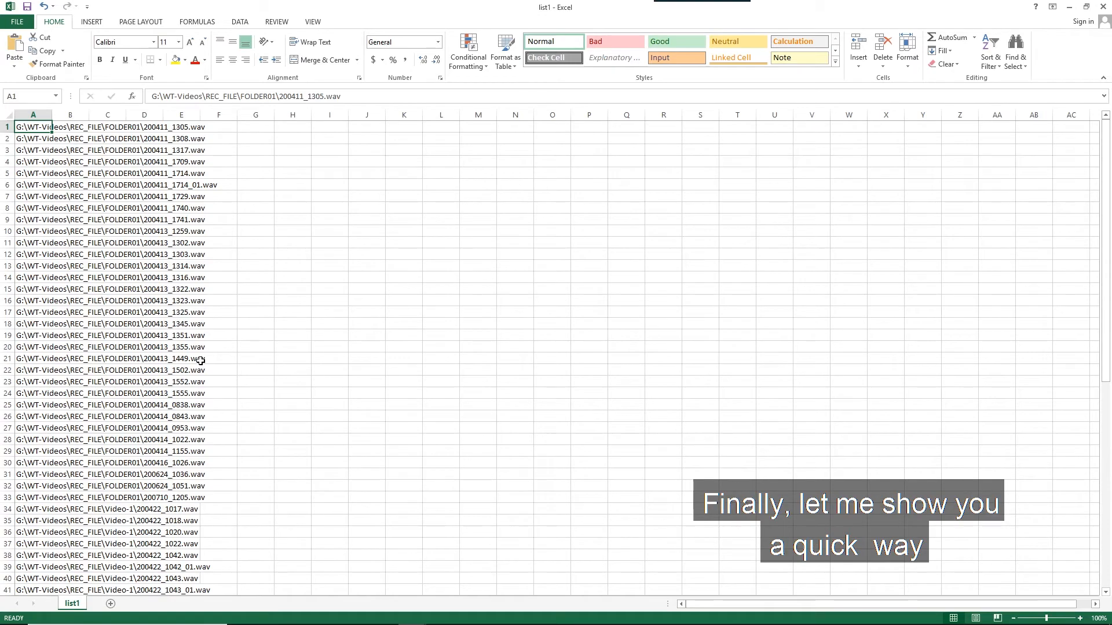
mouse_move(231, 215)
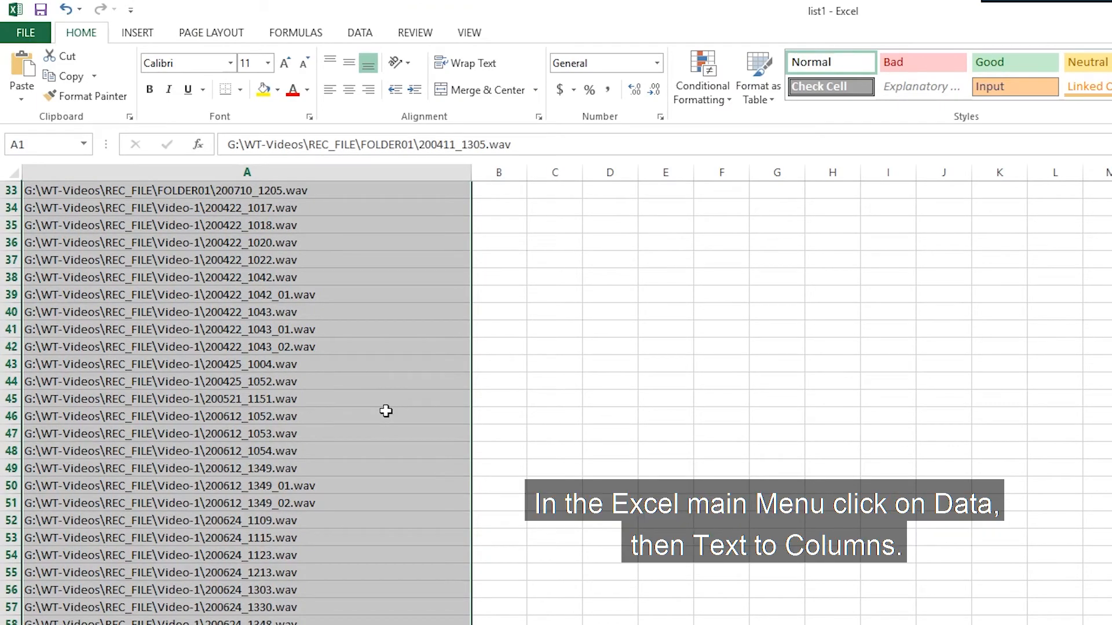
Show Excel's Data tools with list1's column A of .wav paths selected.
click(360, 33)
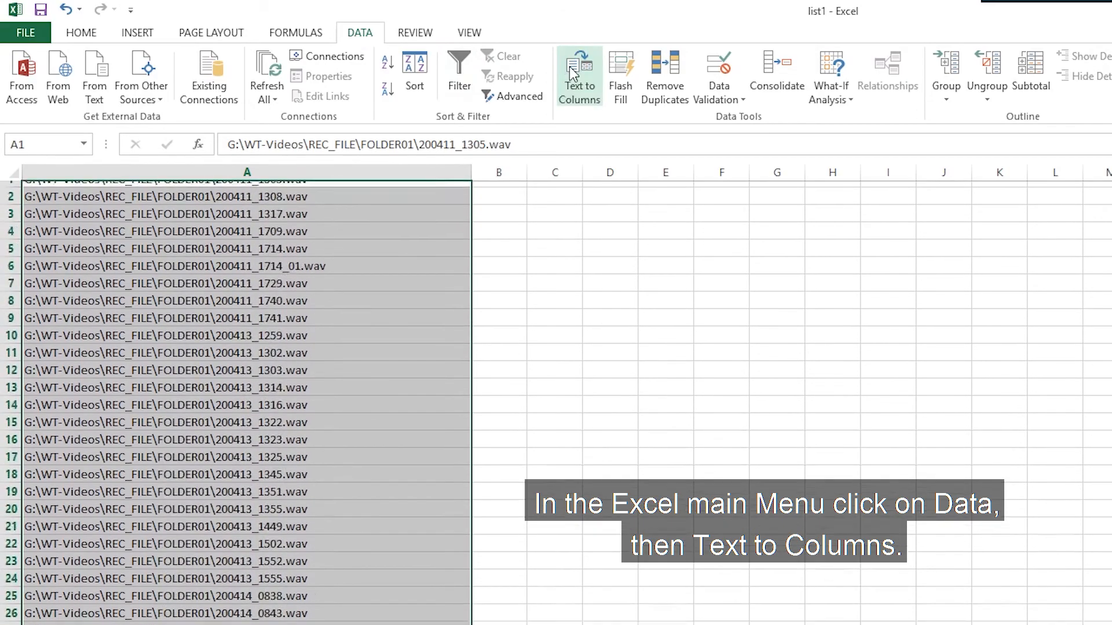
Run Text to Columns delimited on \ instead of Tab, with destination $C$1.
click(578, 76)
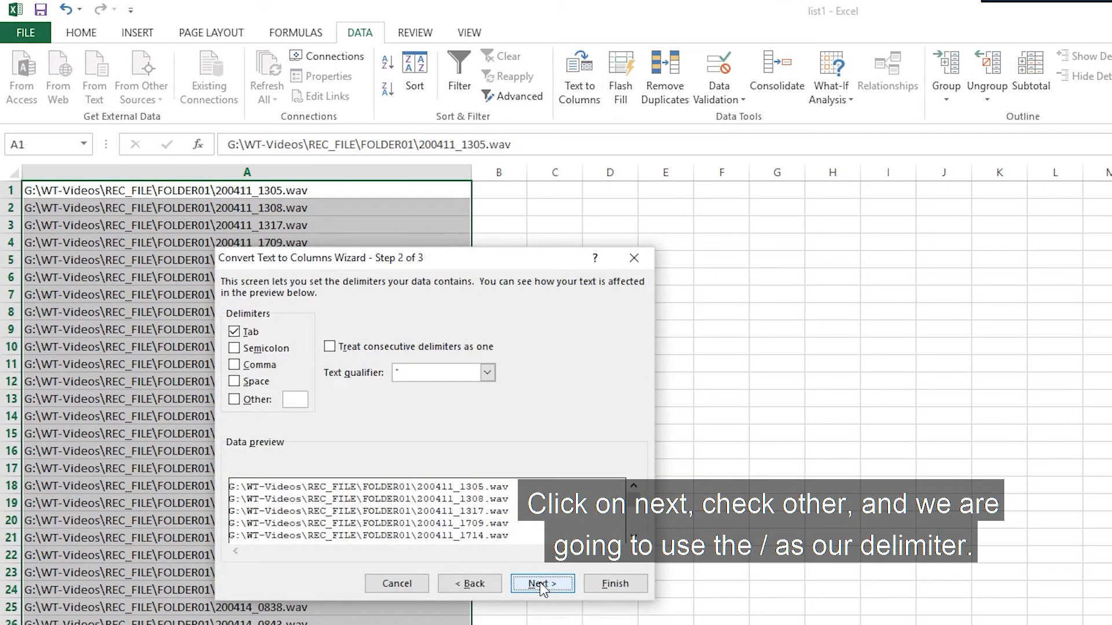
click(235, 399)
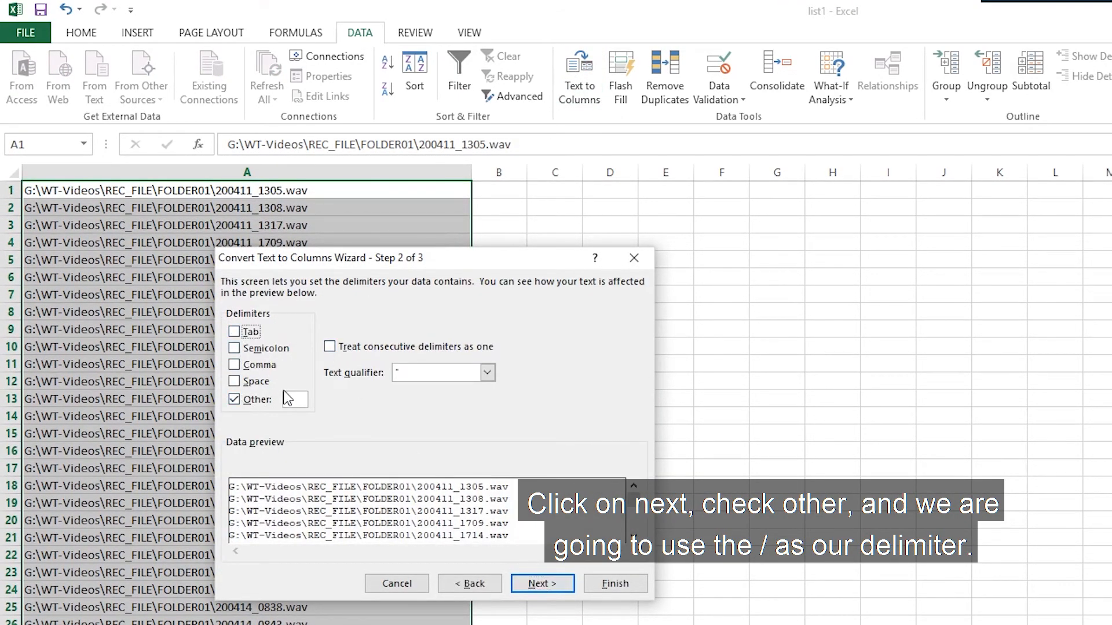
click(295, 399)
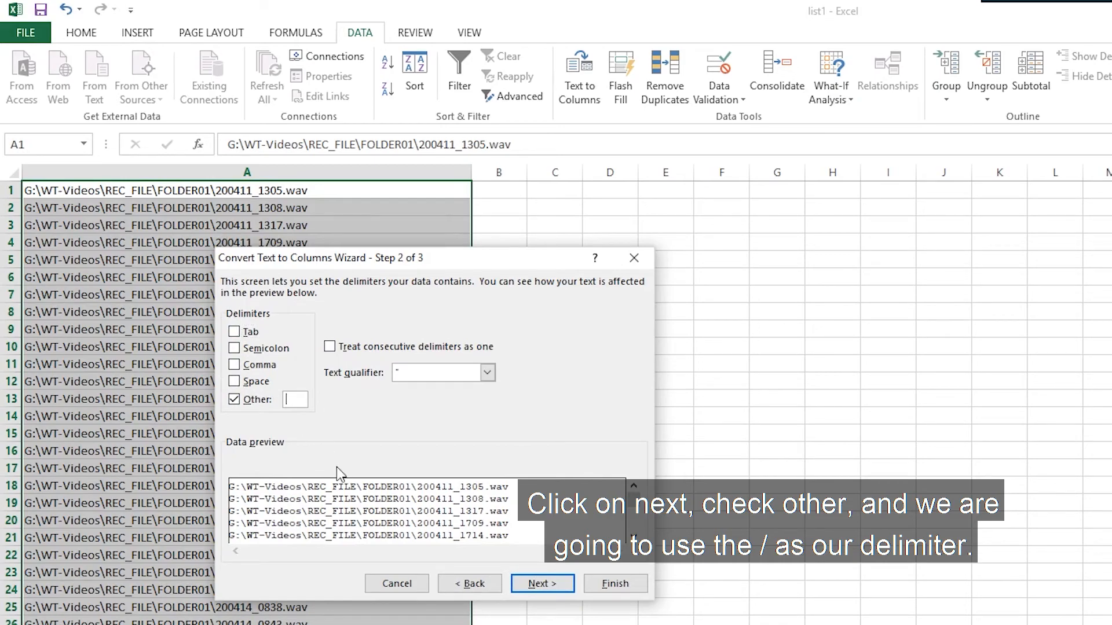
click(542, 583)
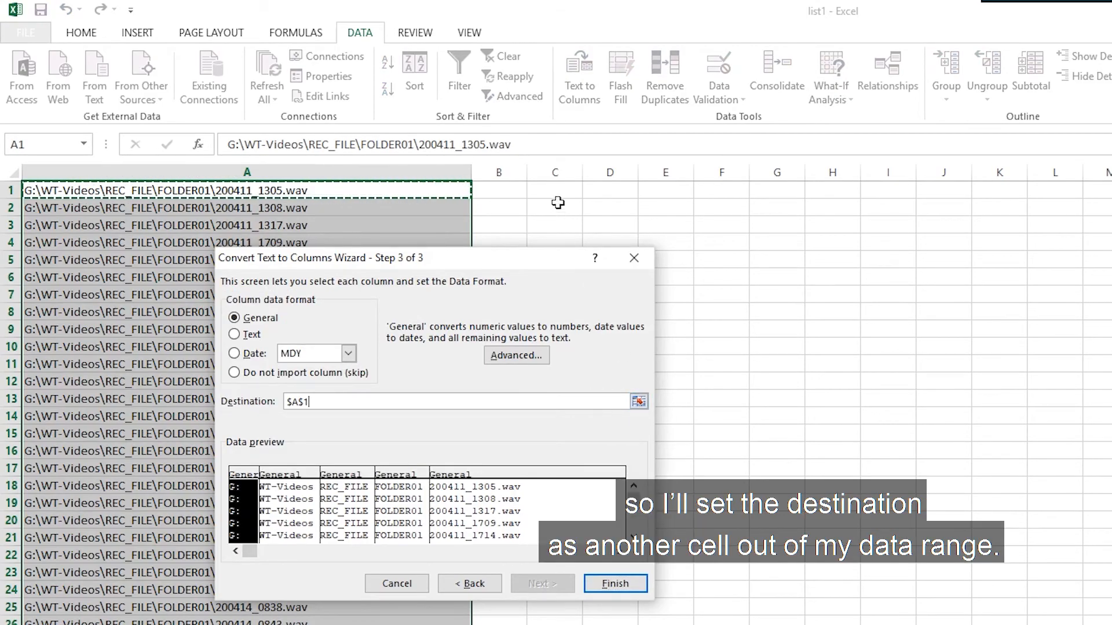
click(555, 190)
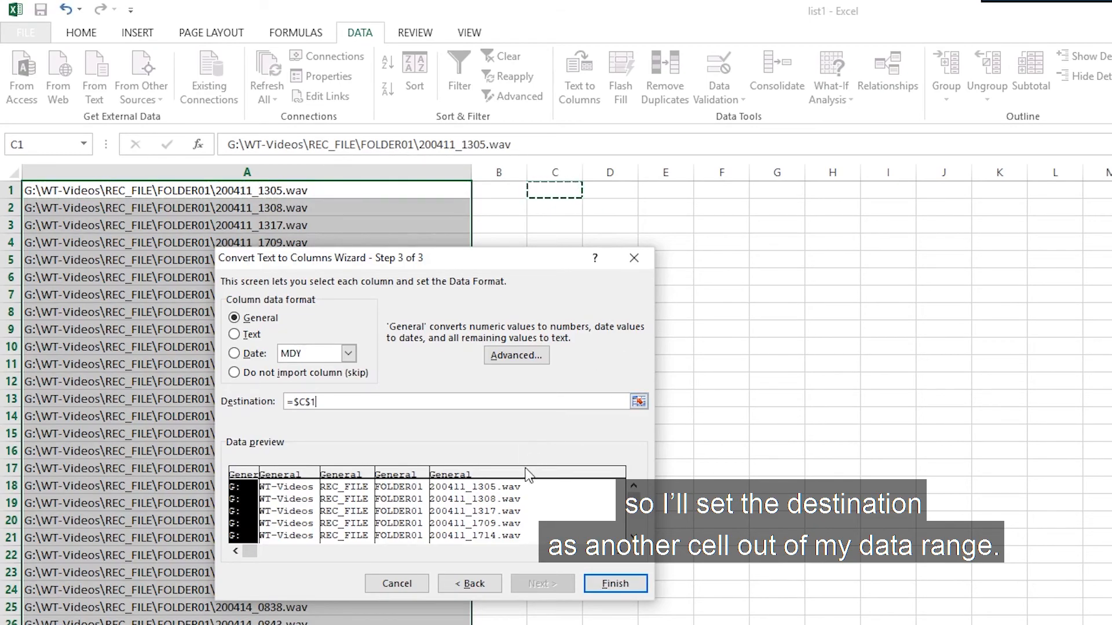
click(614, 584)
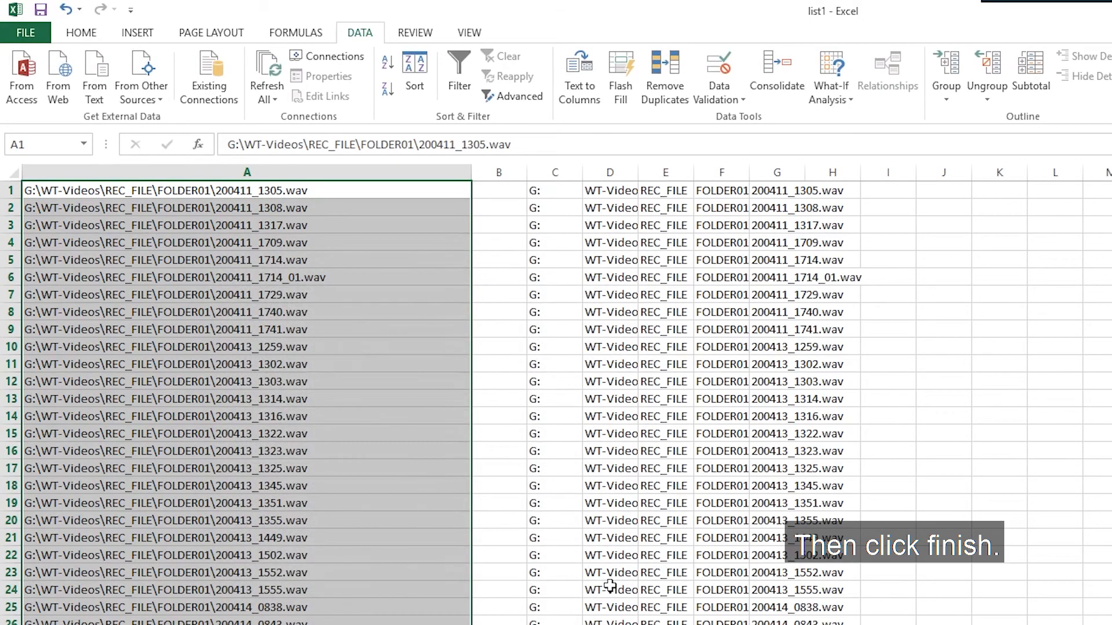
Save list1 as Text (Tab delimited) with only the .wav filenames in column A.
scroll(down, 3)
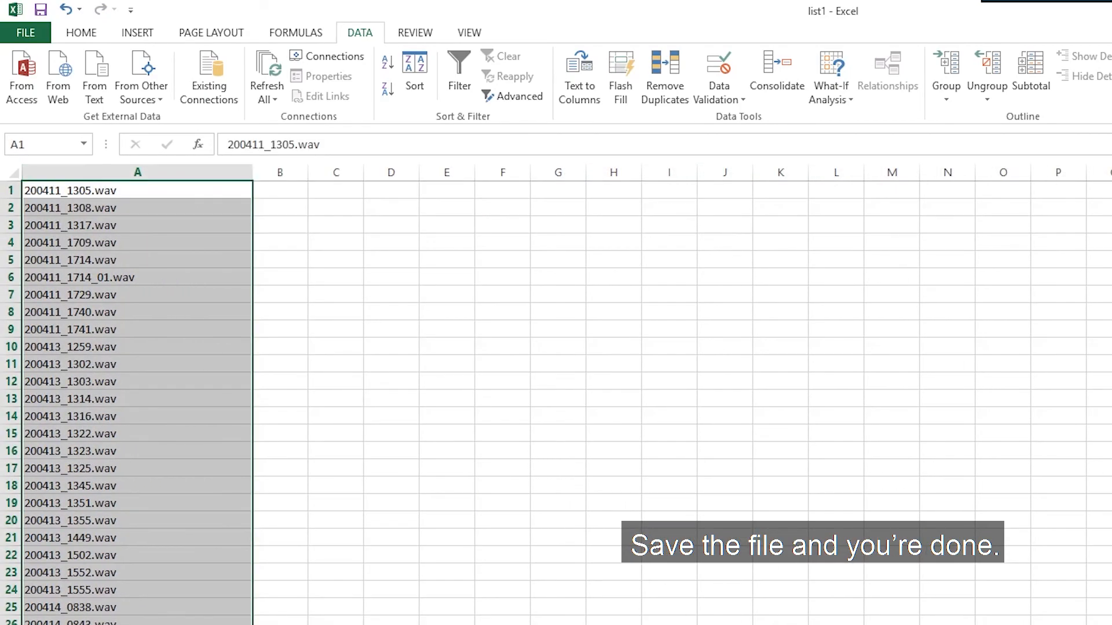
click(41, 9)
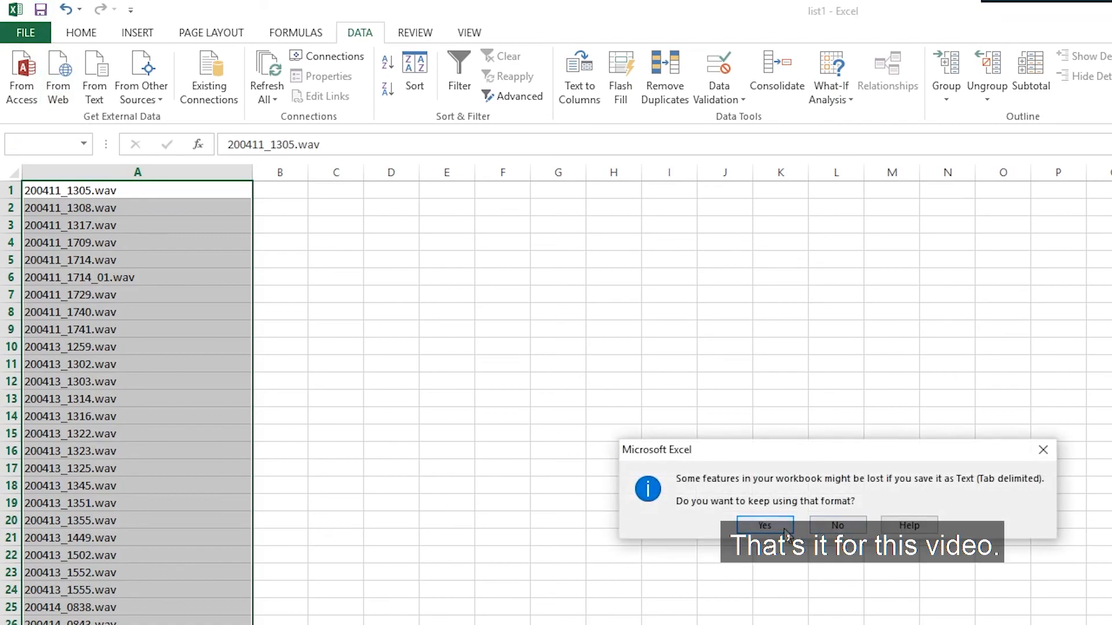
click(764, 525)
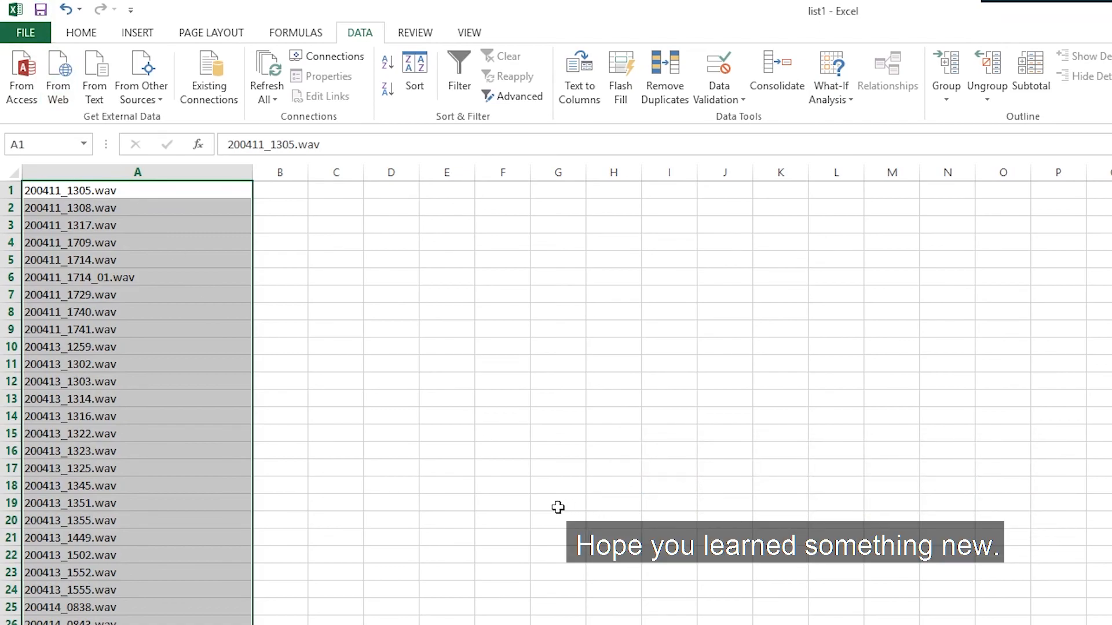